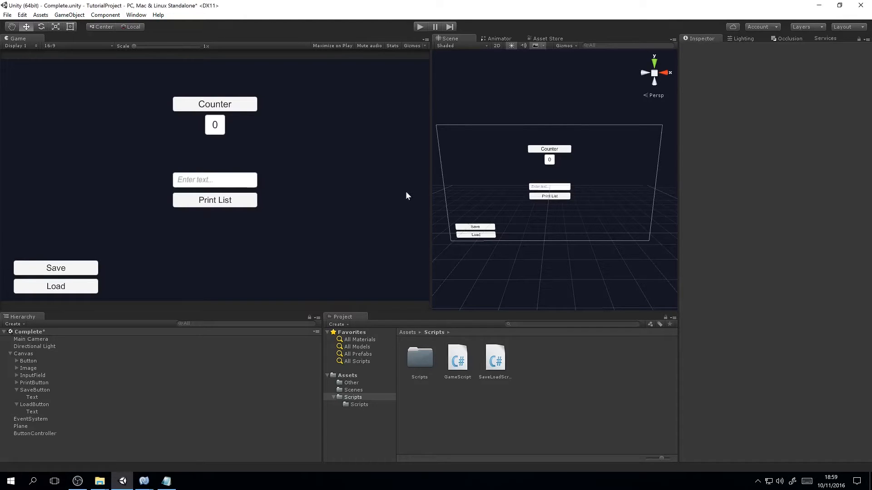
mouse_move(405, 194)
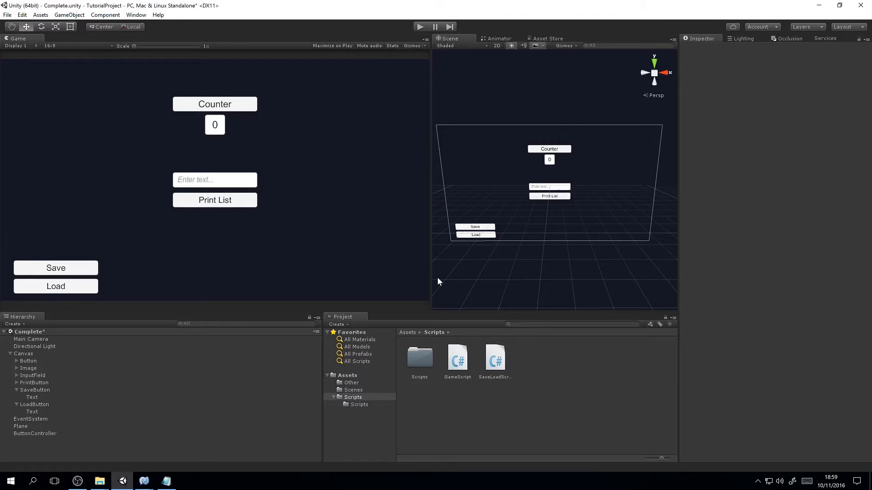
mouse_move(340, 232)
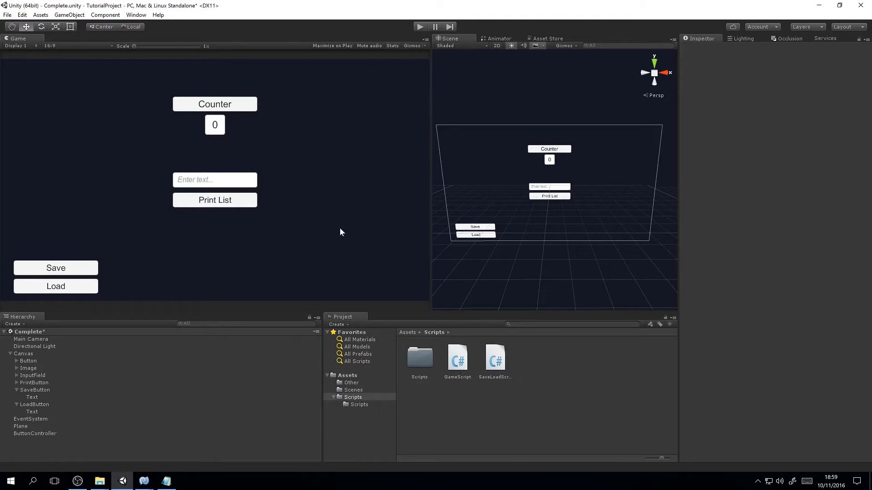
mouse_move(127, 199)
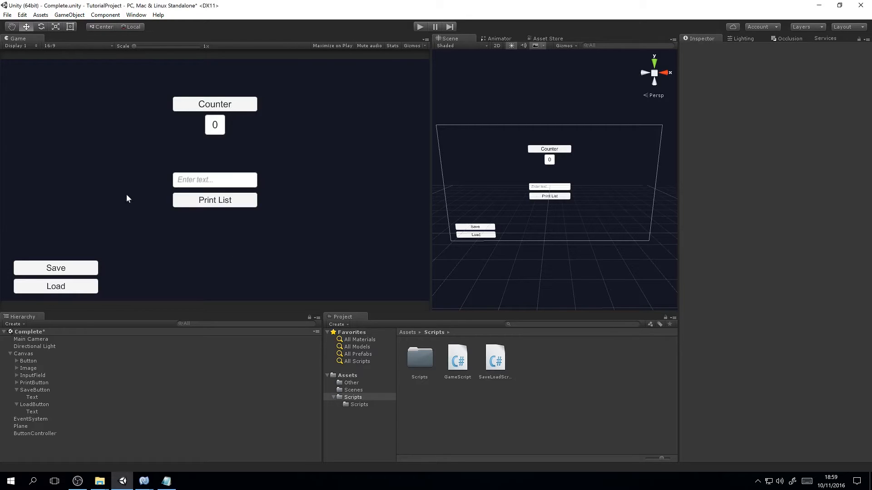
mouse_move(375, 92)
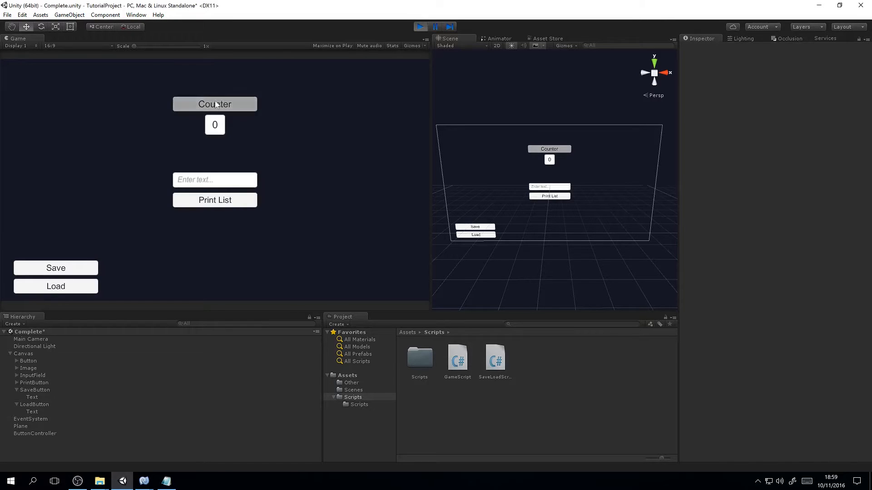
Step: Raise the counter to 7, enter and print two strings, then jump to ButtonController from the console log
left_click(214, 103)
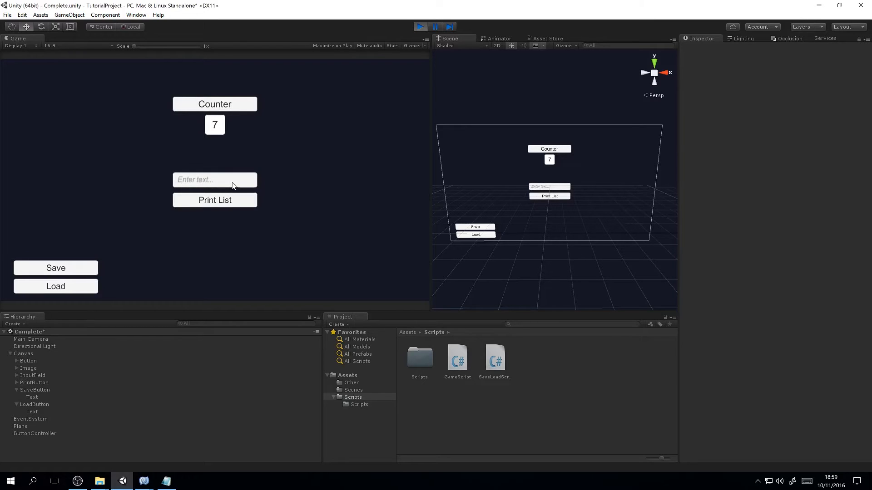
left_click(214, 180)
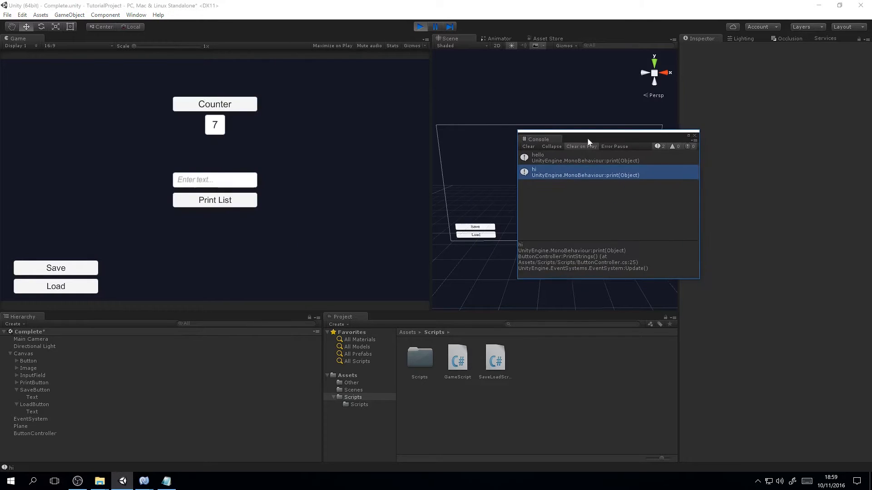
left_click(694, 136)
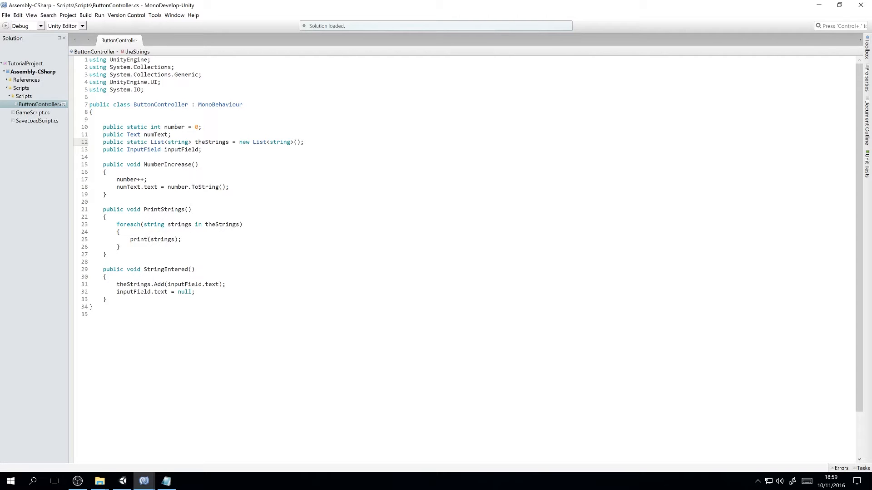
Step: Review the ButtonController.cs code in MonoDevelop before returning to the running game
double_click(150, 128)
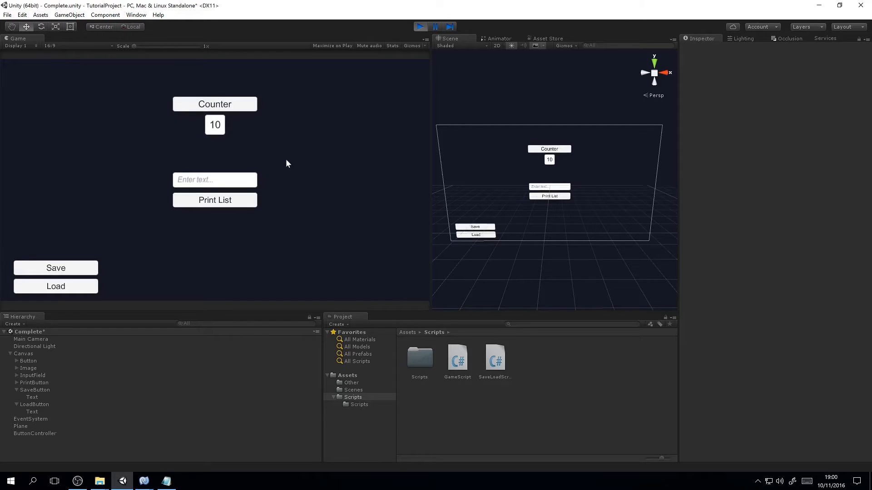
Step: Increase the counter and print the list once more in Play mode, then exit Play mode
left_click(419, 26)
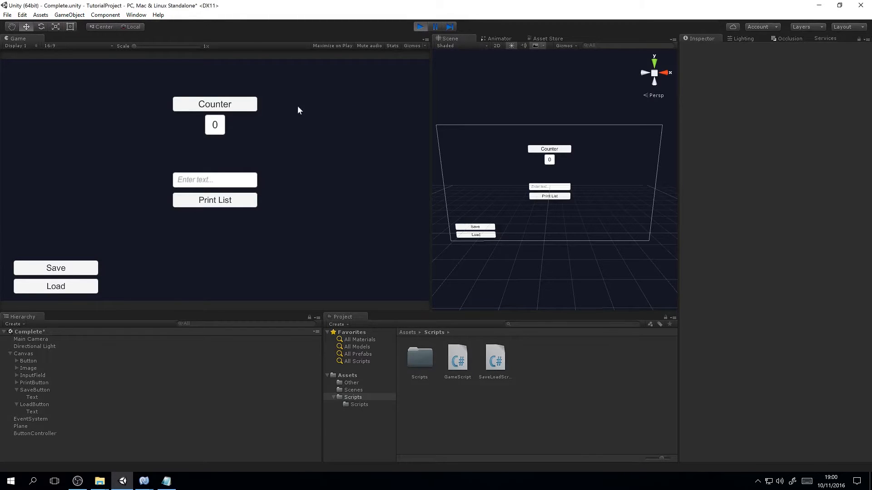
left_click(214, 103)
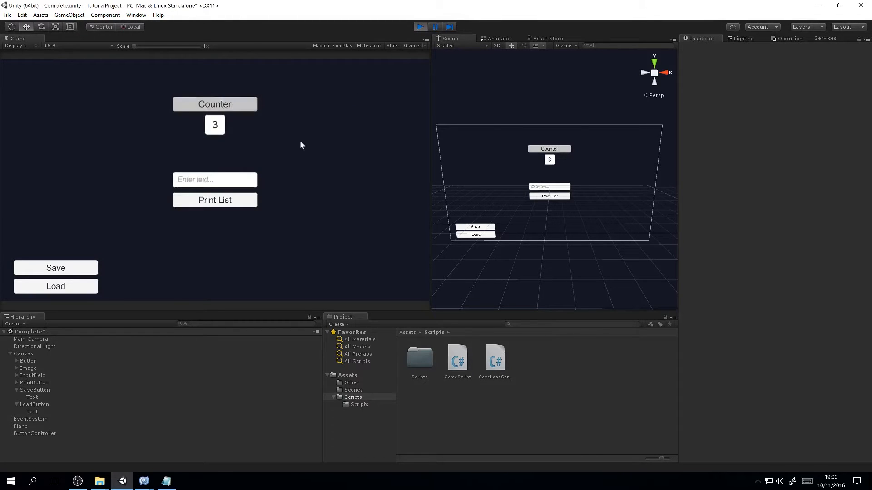
mouse_move(243, 472)
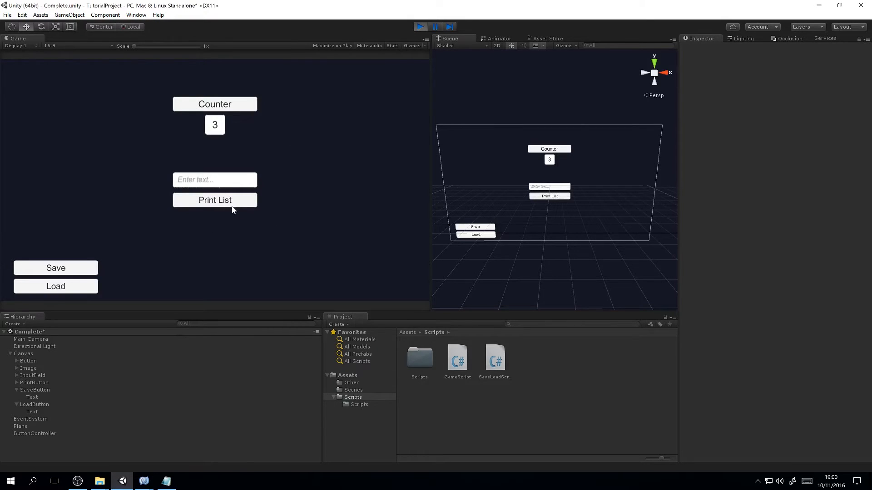
mouse_move(366, 103)
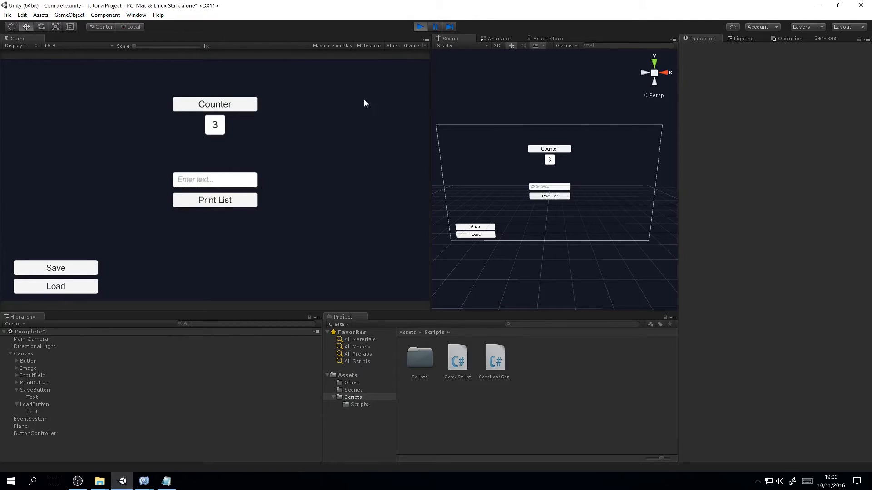
mouse_move(360, 107)
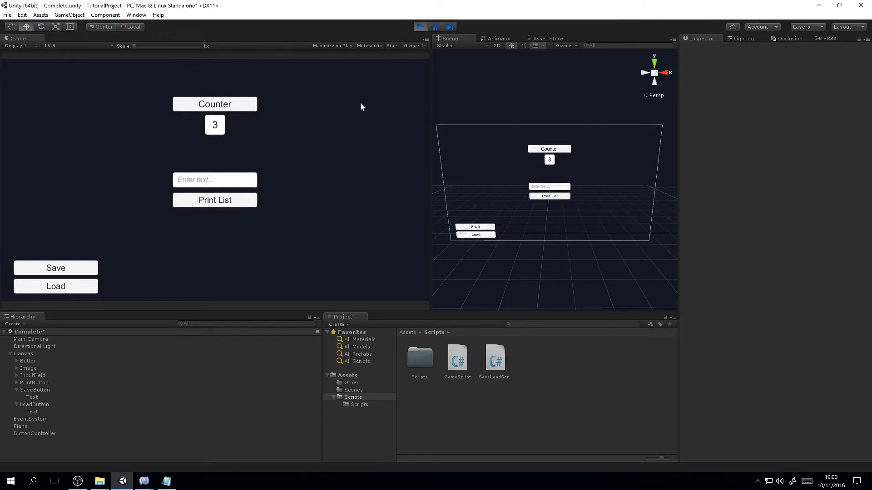
mouse_move(209, 68)
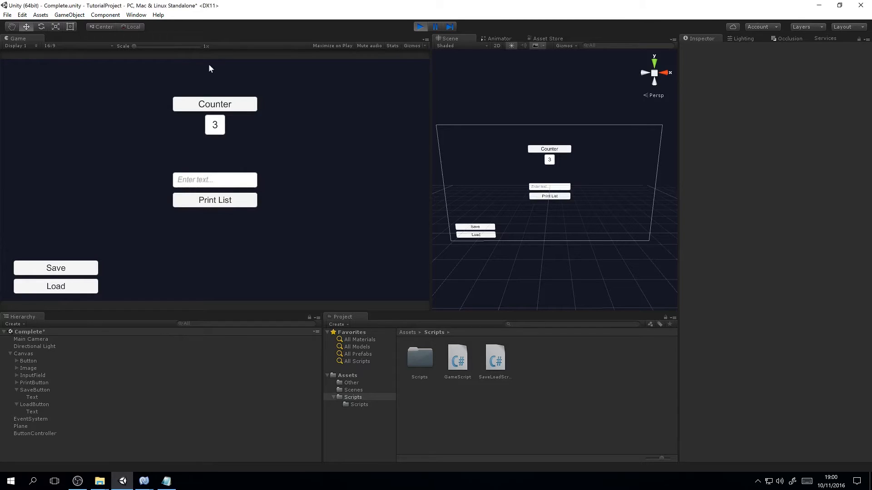
mouse_move(313, 140)
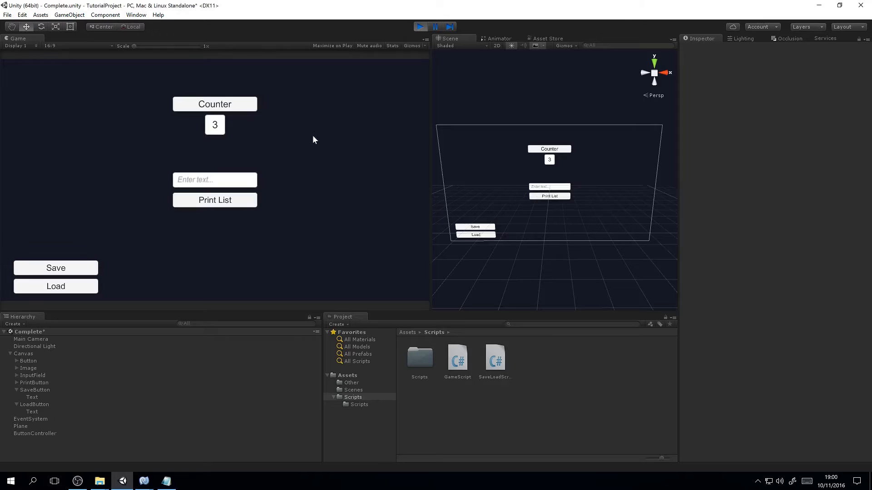
mouse_move(371, 54)
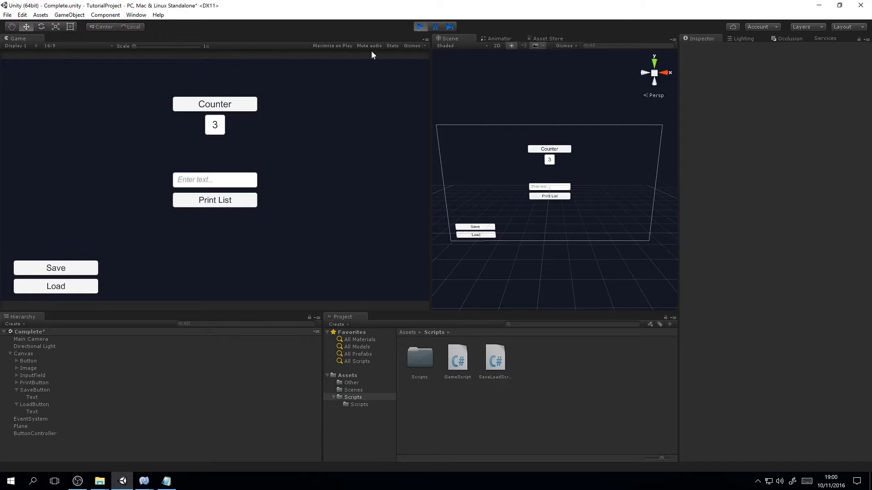
left_click(420, 26)
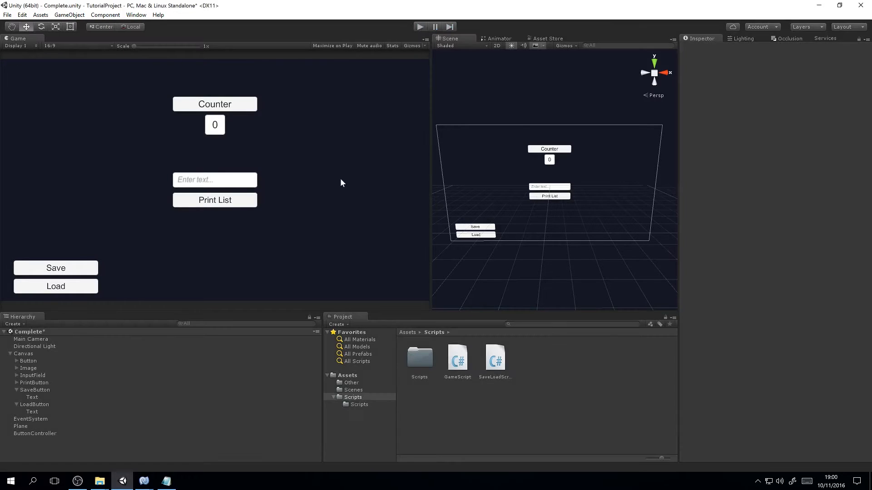
Step: Create C# scripts named Game and SaveLoad in the Scripts folder and open Game.cs
left_click(353, 397)
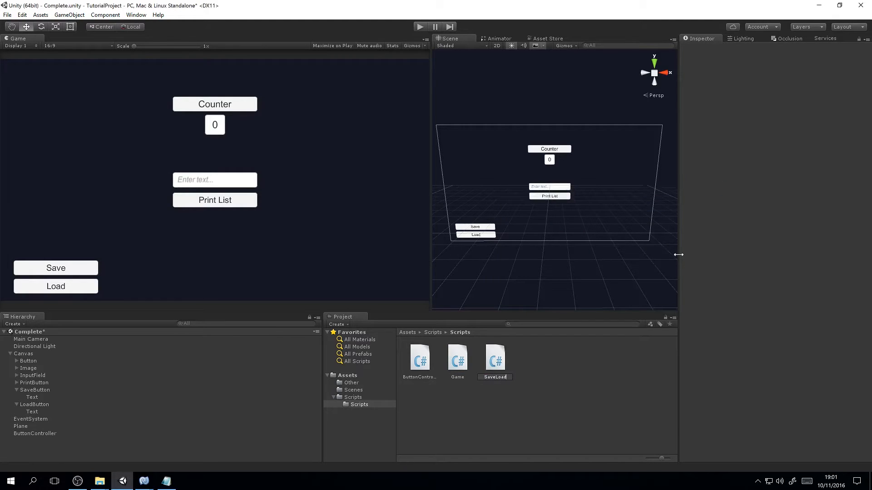
left_click(494, 359)
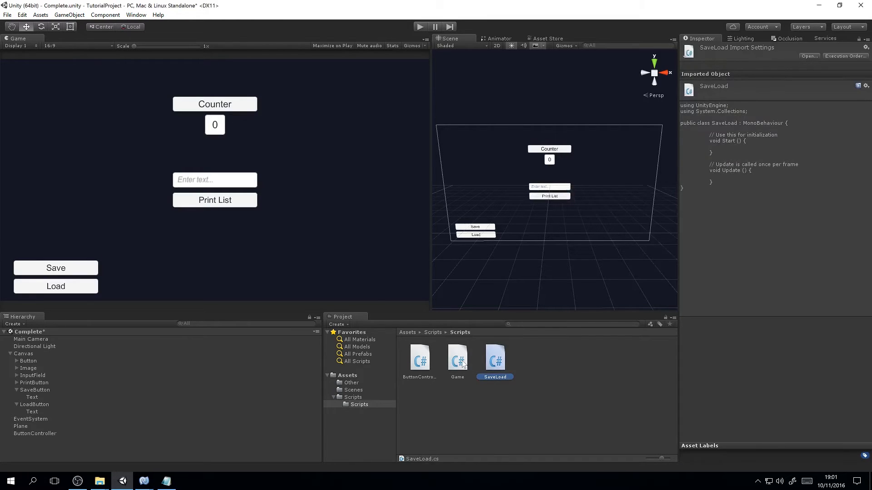
left_click(457, 359)
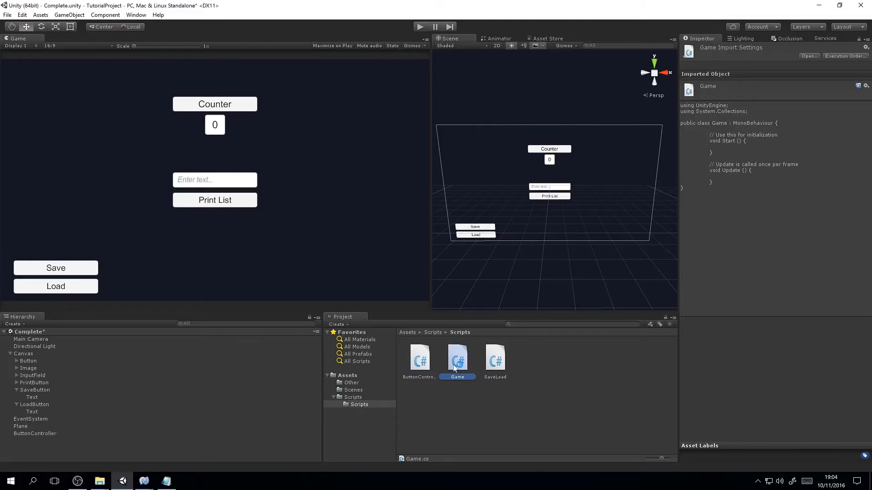
double_click(457, 358)
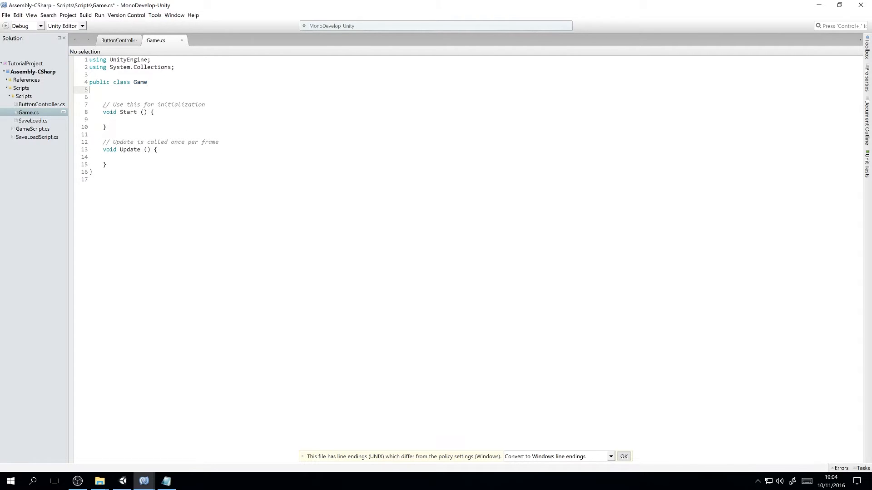
Step: Mark the Game class [System.Serializable] and add a public int numberToSave field
type("{")
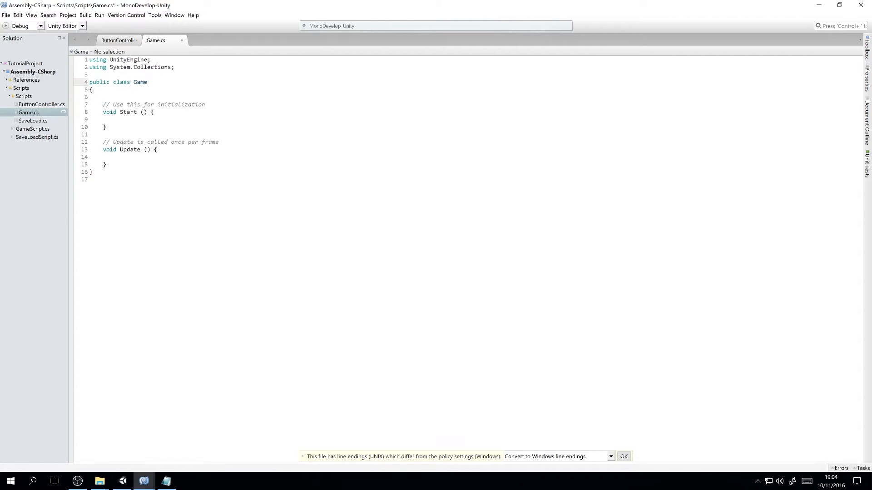
left_click(147, 82)
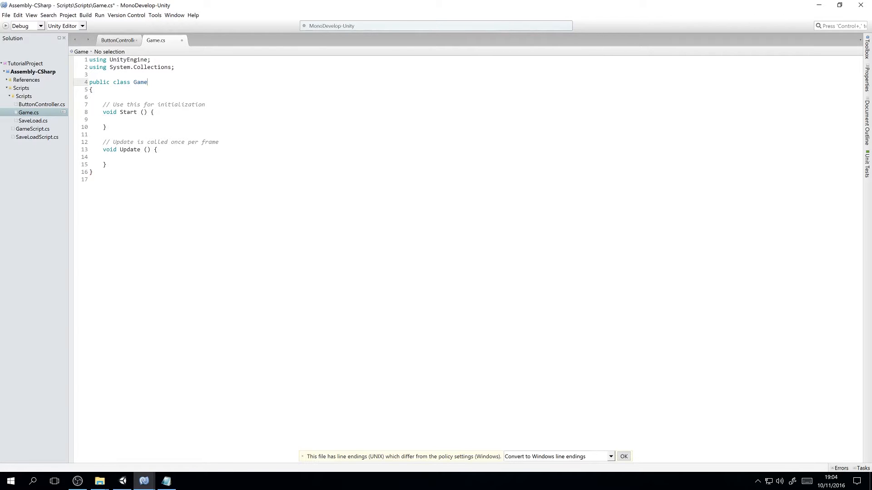
type("[System.")
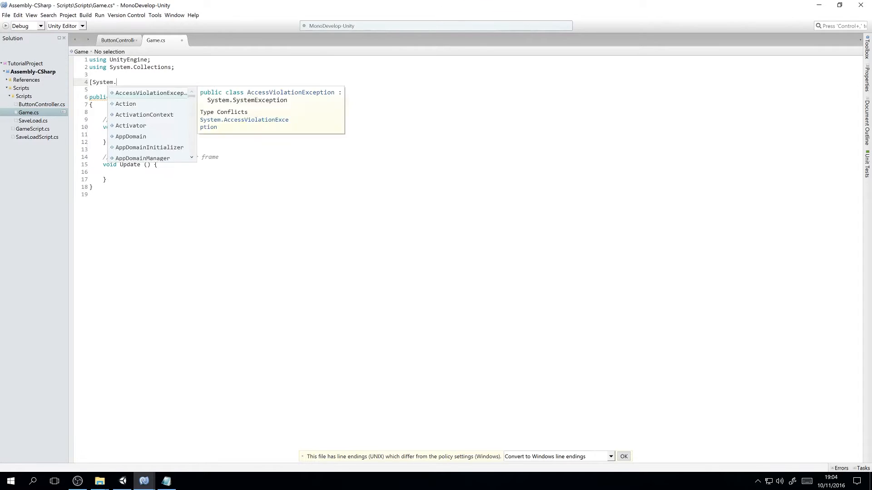
type("Serializable]")
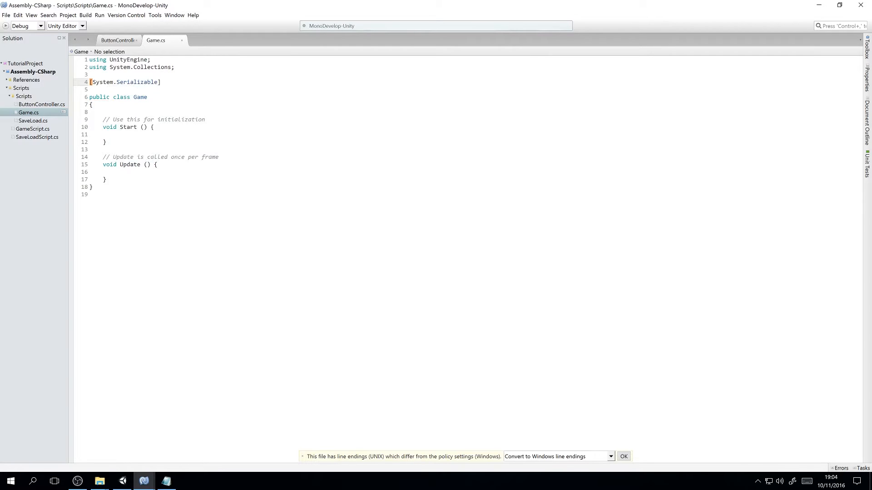
type("public int numberToSave")
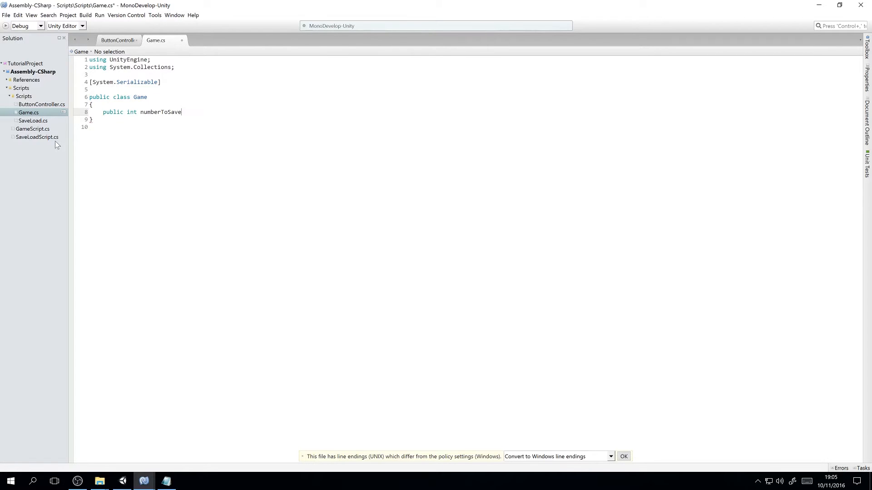
Step: Import System.Collections.Generic and add public List<string> stringsToSave = new List<string>()
type("usi")
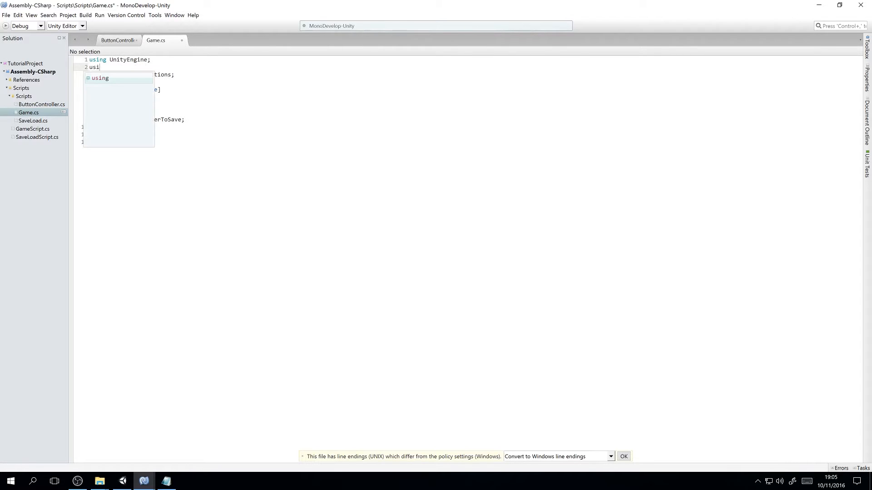
type("ng System.Collections.Generic;")
left_click(180, 127)
type("public List<string")
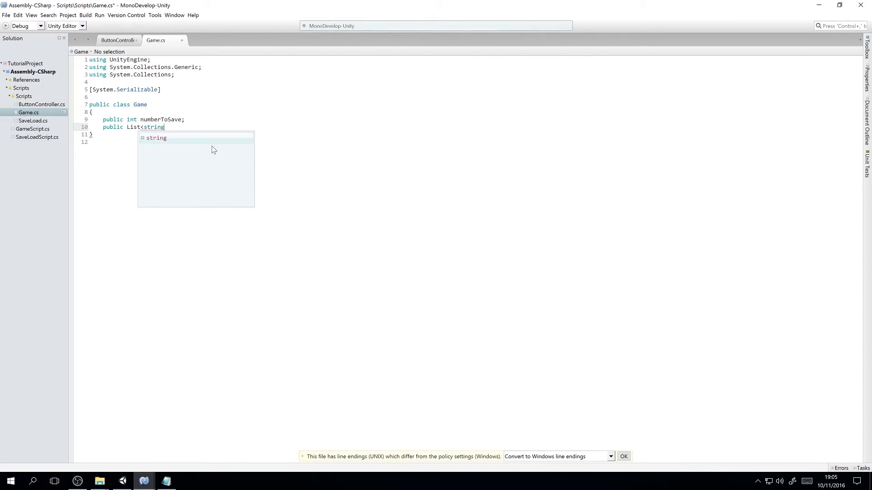
type("> str")
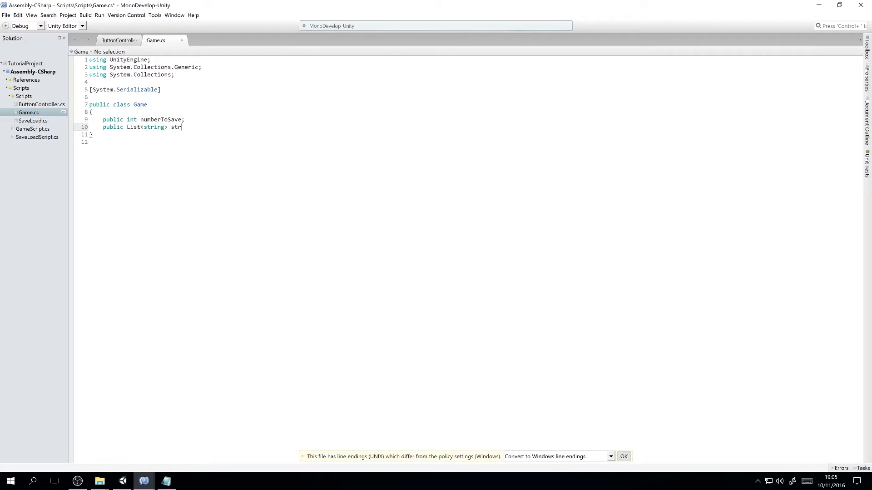
type("ingsToSav")
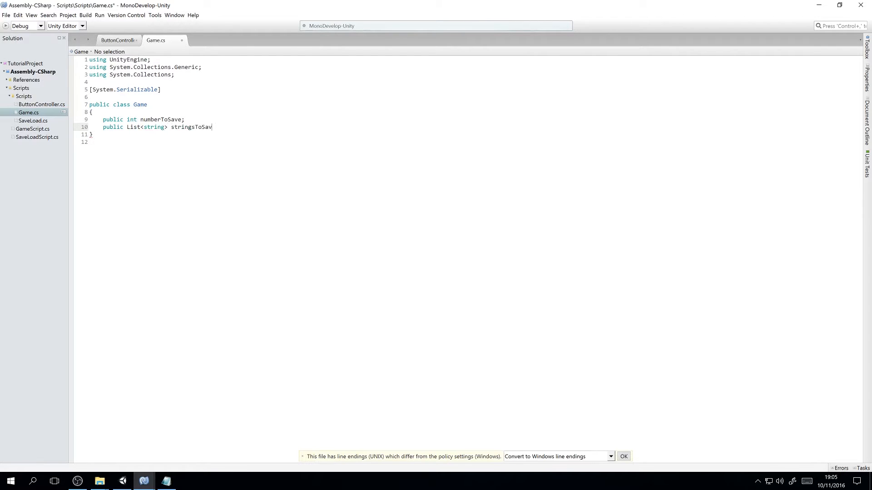
type("e =")
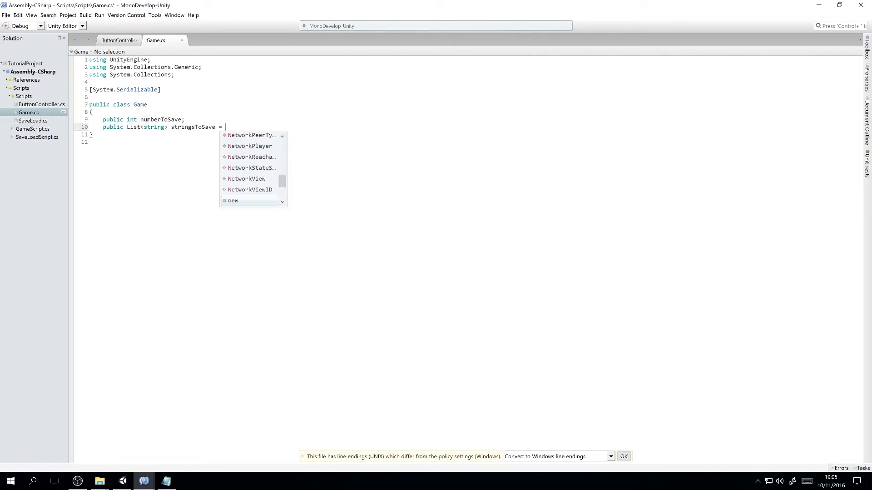
type("new List<string>)")
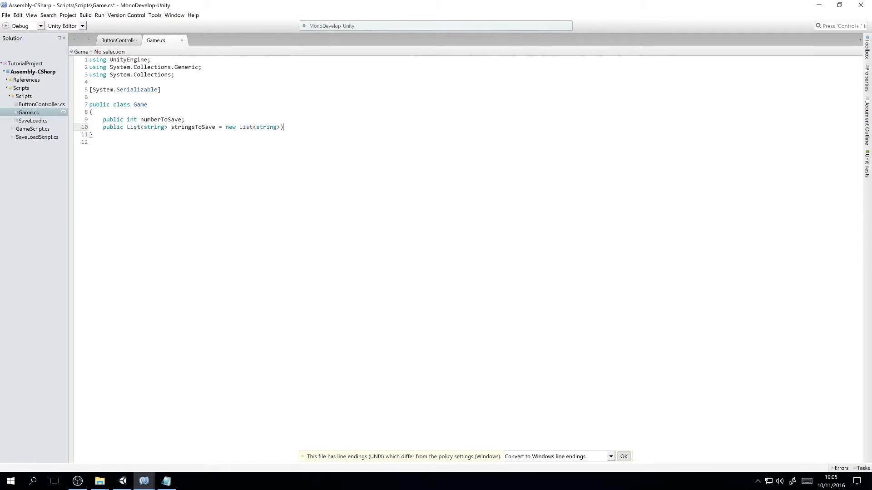
left_click(122, 482)
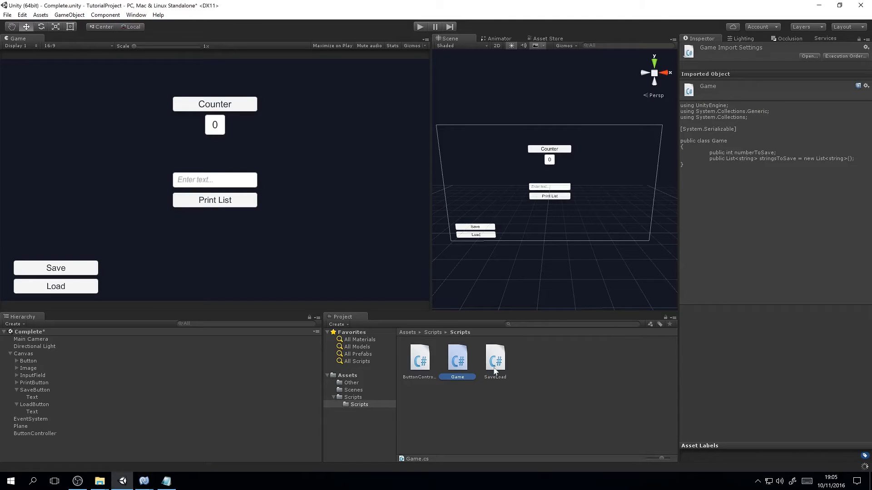
Step: Open the SaveLoad script from the Project panel in MonoDevelop
double_click(494, 357)
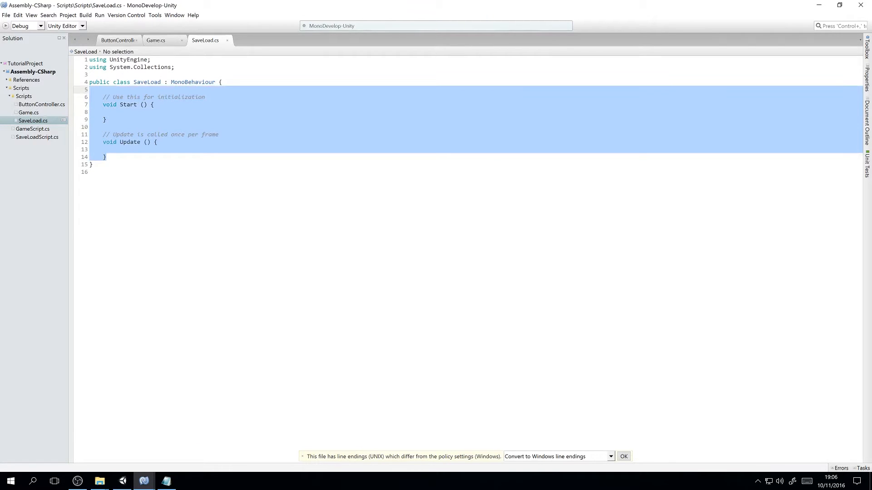
Step: Rewrite SaveLoad as a public static class with IO and binary-formatter imports and empty Save and Load methods
type("public static void Save(")
left_click(475, 75)
type("using System.IO;")
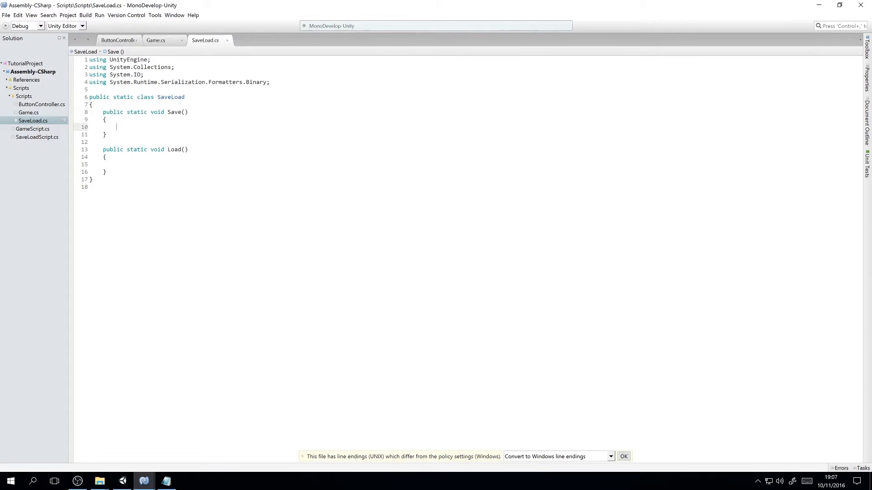
Step: In Save(Game saveGame), create a BinaryFormatter and a FileStream at persistentDataPath + "SavedGame.save"
type("Game saveGame")
type("BinaryFormatter bf")
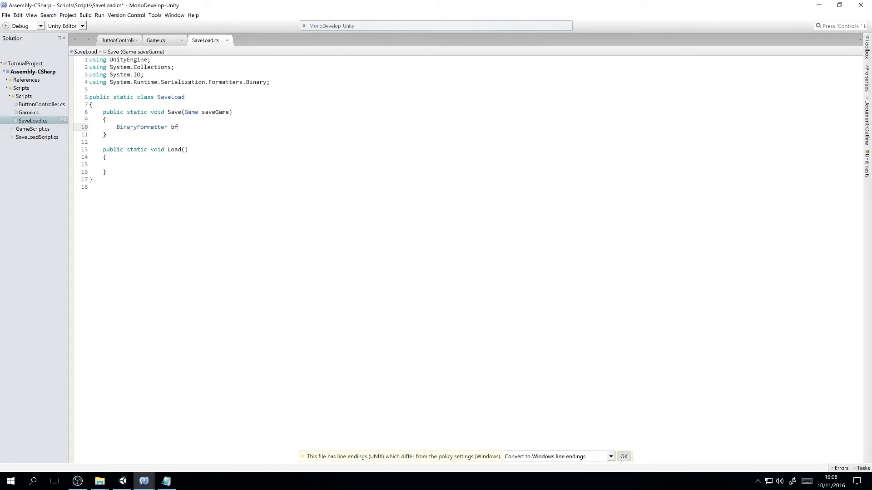
type("= new BinaryFormatter ();")
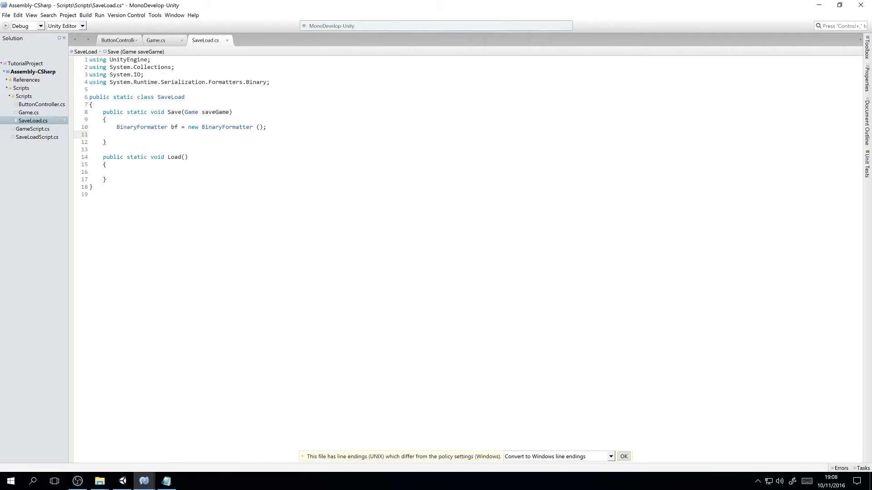
type("FileStream file = File.Create (Application.persistentDataPath")
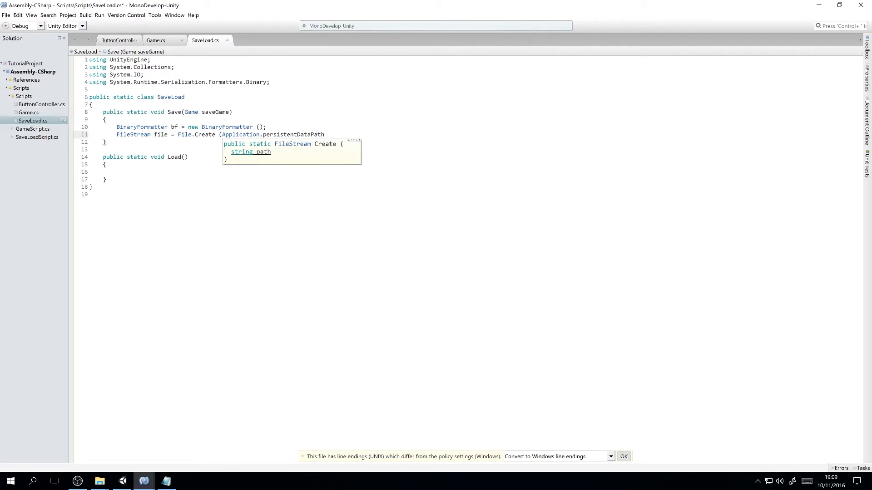
type("+ \"")
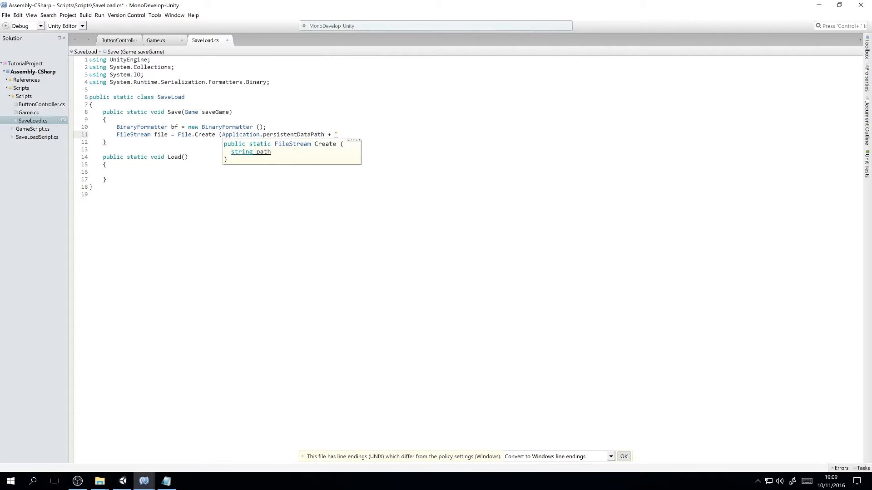
type("SavedGame.")
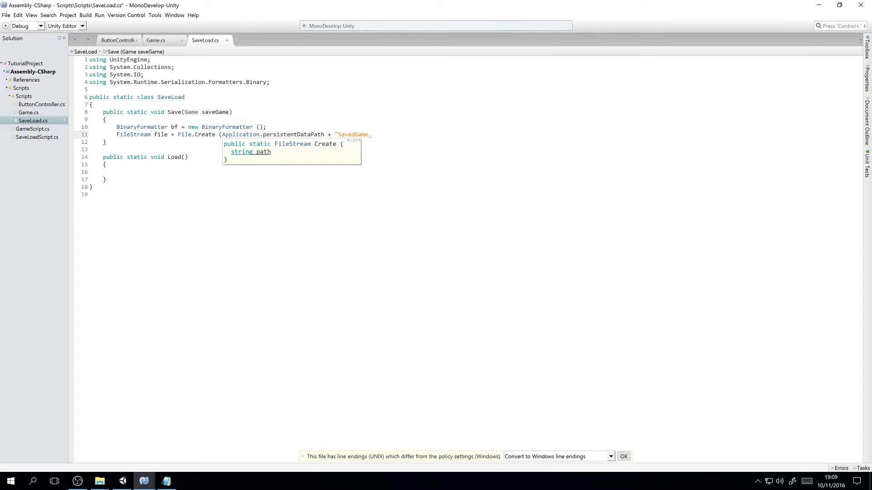
type("save\");")
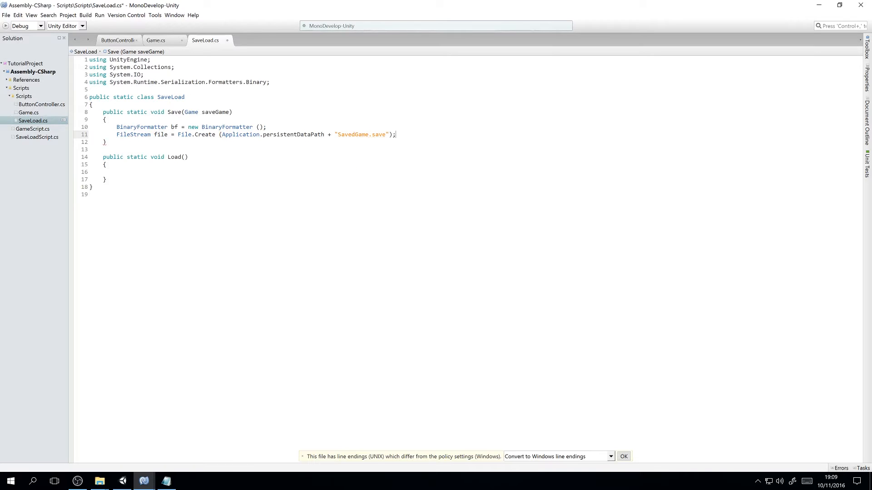
key("ctrl+s")
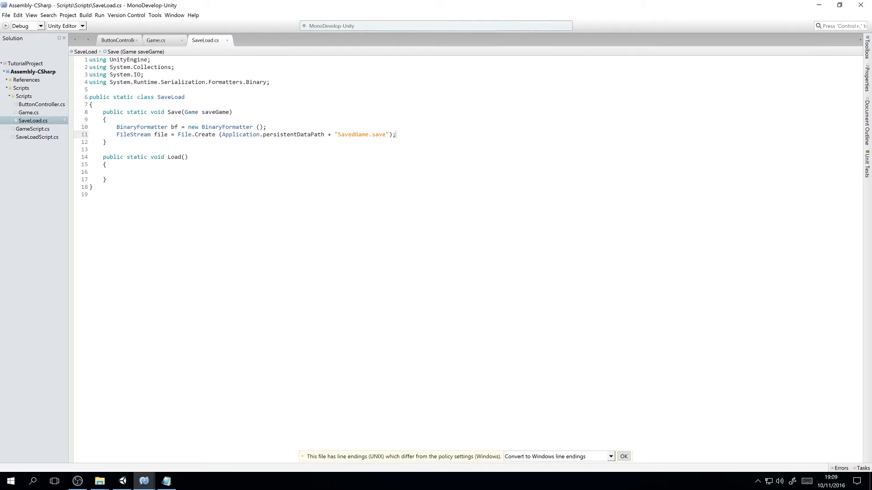
Step: Copy ButtonController.theStrings into saveGame.stringsToSave, serialize, close the file and log Game Saved
key("enter")
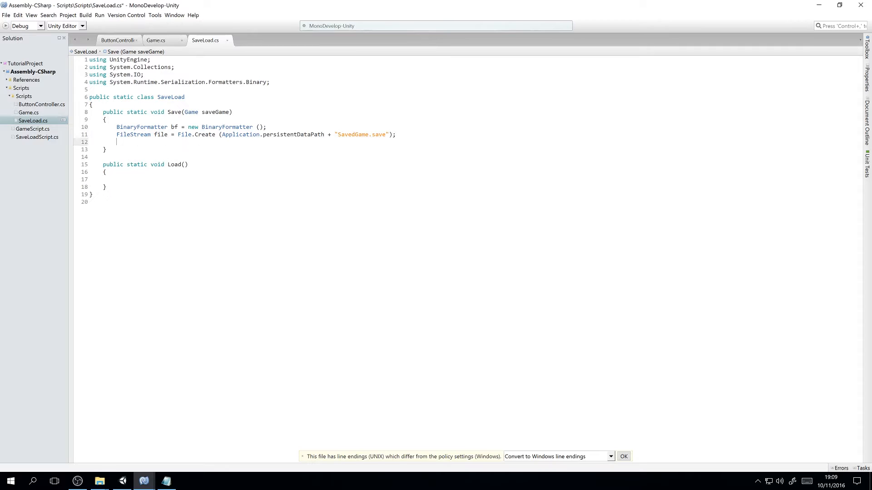
type("saveGame.stringsToSave = ButtonController.theStrings")
type("bf.Serialize(file, saveGame")
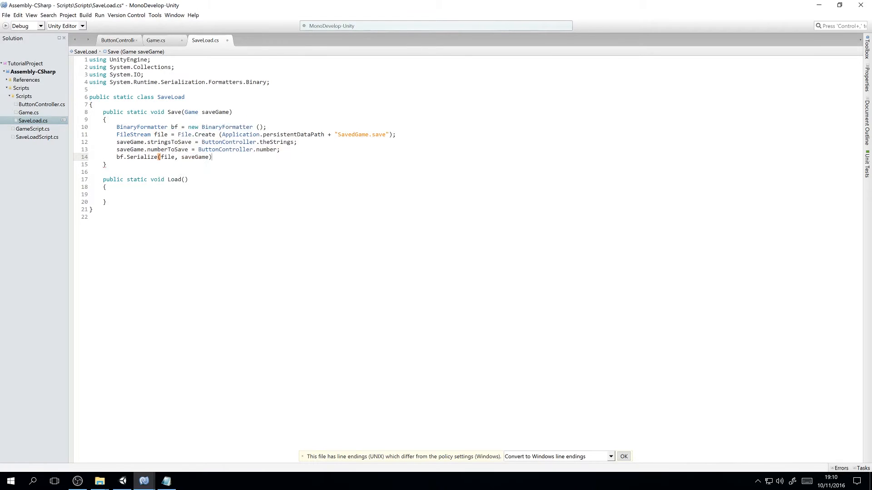
type(";")
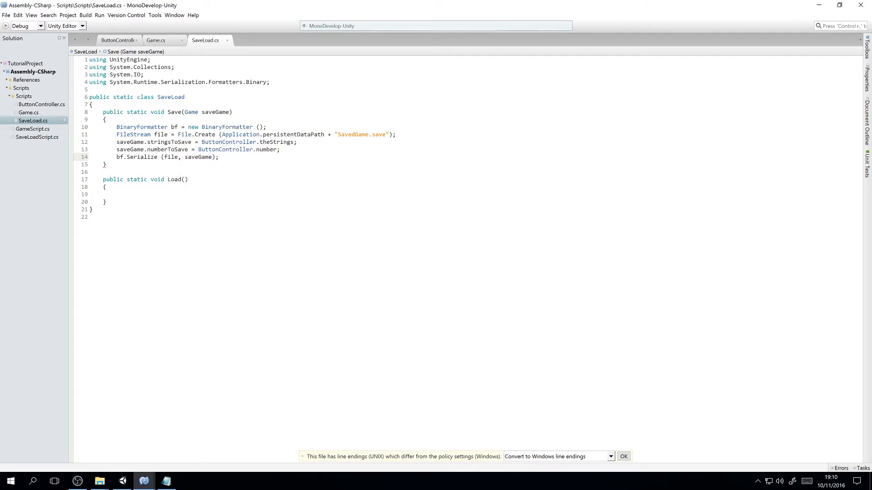
type("file.Close ();")
type("Debug.Log (\"Game Saved\");")
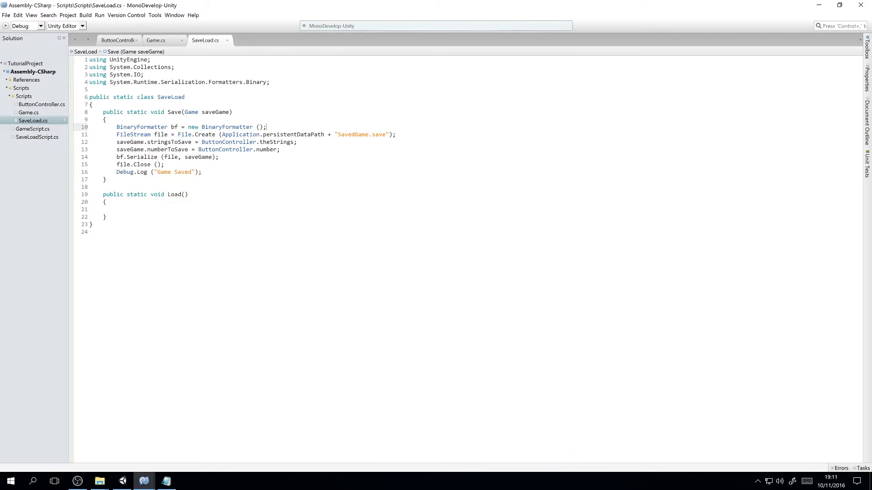
left_click(118, 40)
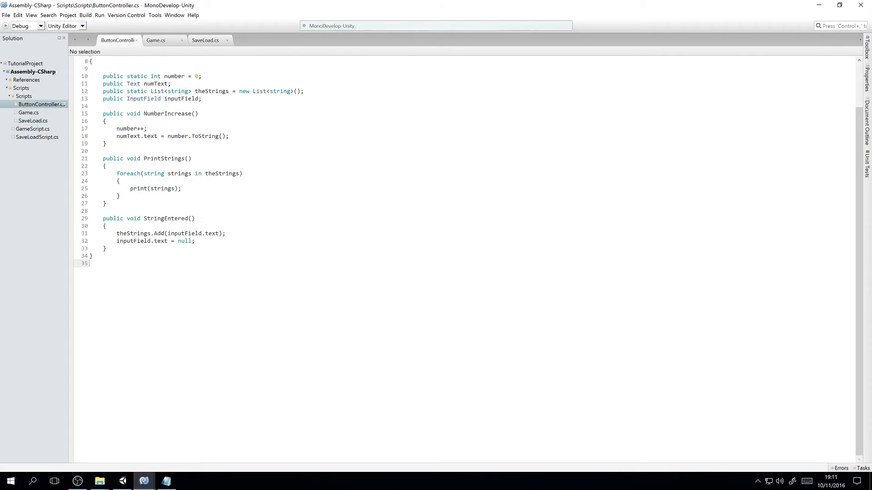
Step: Add public void SaveGame() creating Game gameToSave and calling SaveLoad.Save(gameToSave)
type("public void SaveGame(")
type("{")
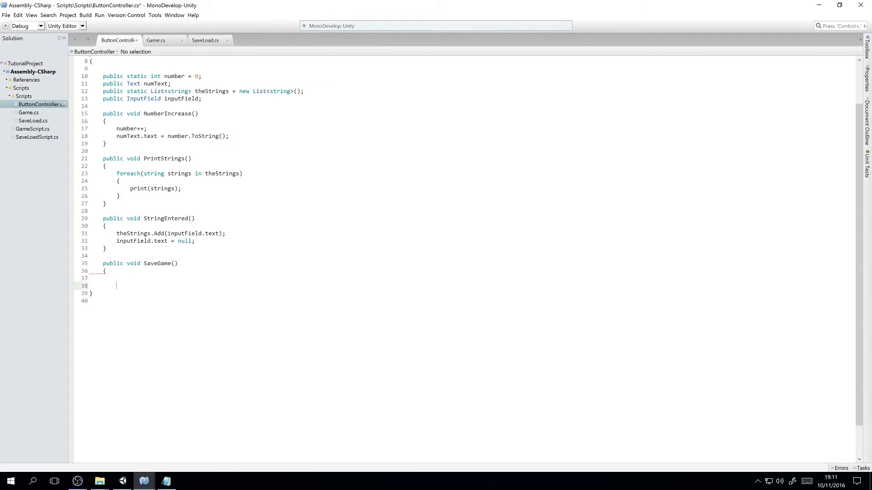
type("Game")
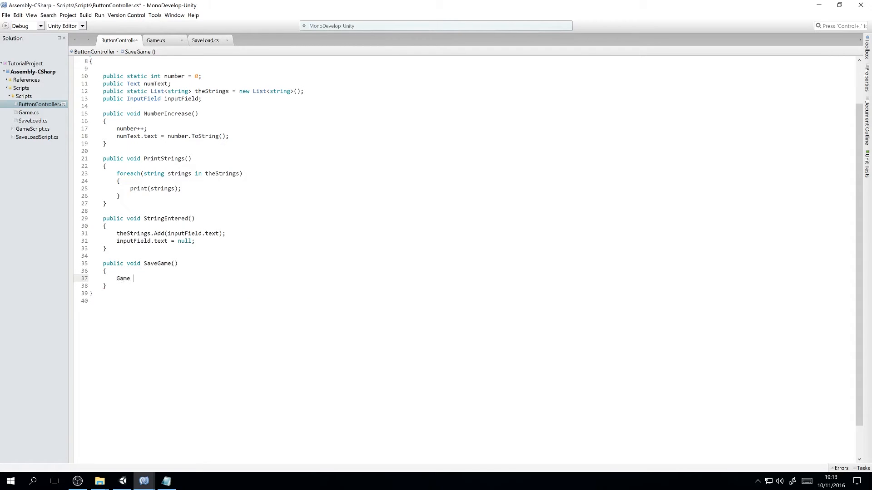
type("gameToSave = new Game ();")
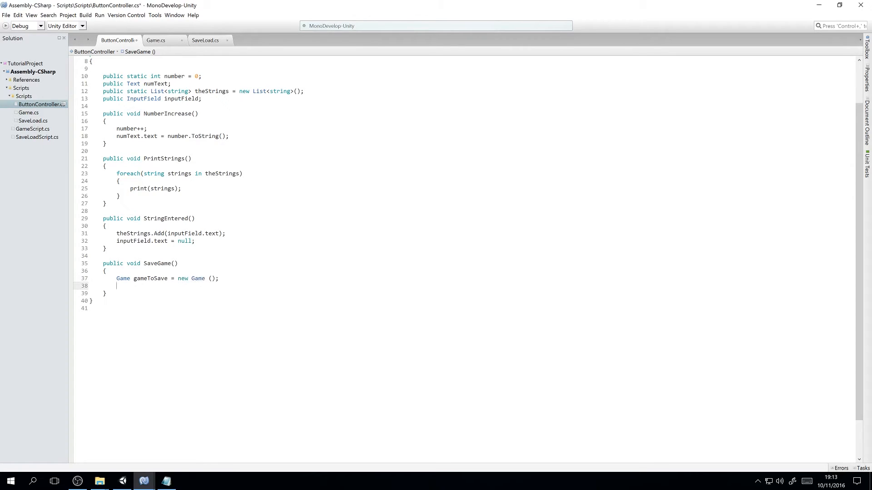
type("Save")
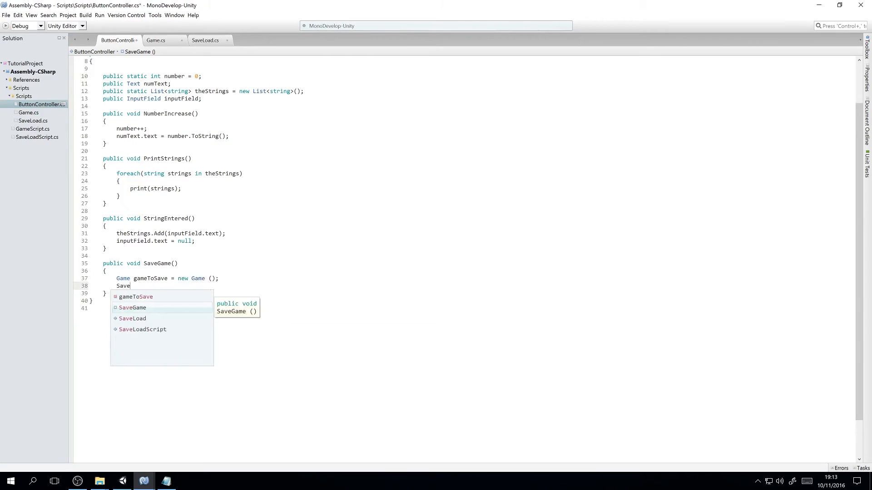
type("Load.Save(gameToSave);")
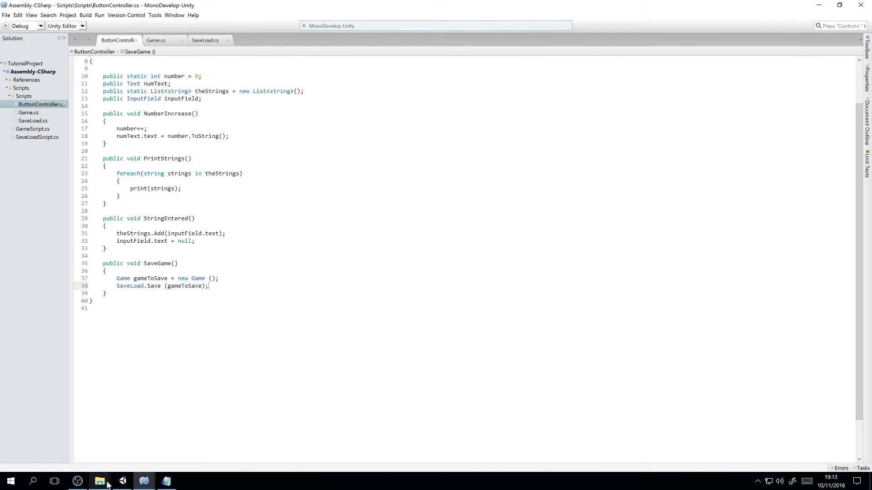
left_click(122, 481)
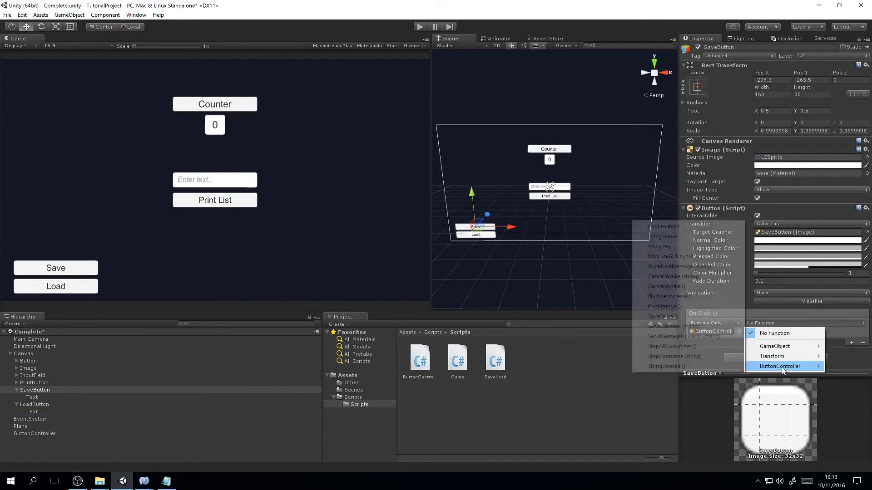
Step: Bind SaveButton's On Click to ButtonController.SaveGame and verify 'Game Saved' appears in the Console during play
left_click(660, 315)
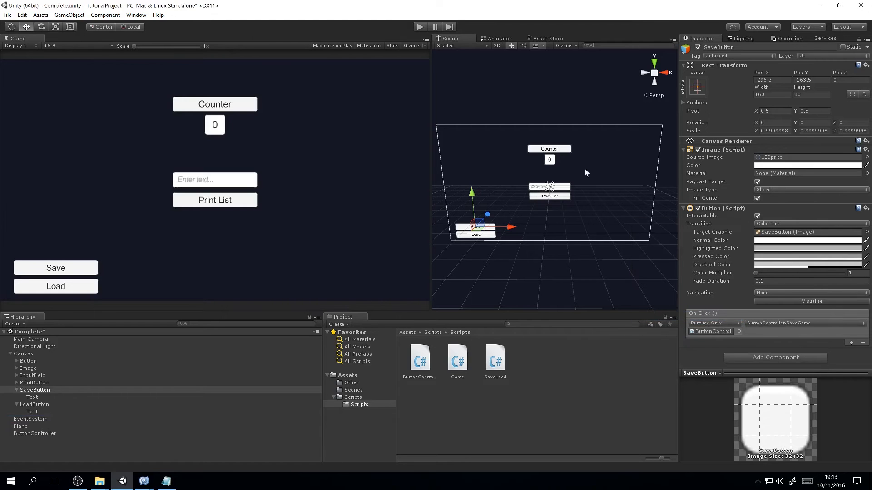
left_click(56, 267)
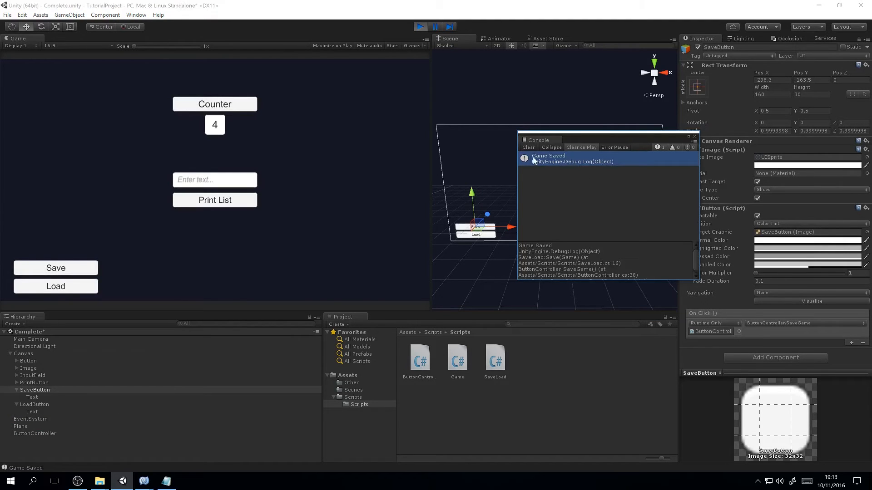
left_click(526, 147)
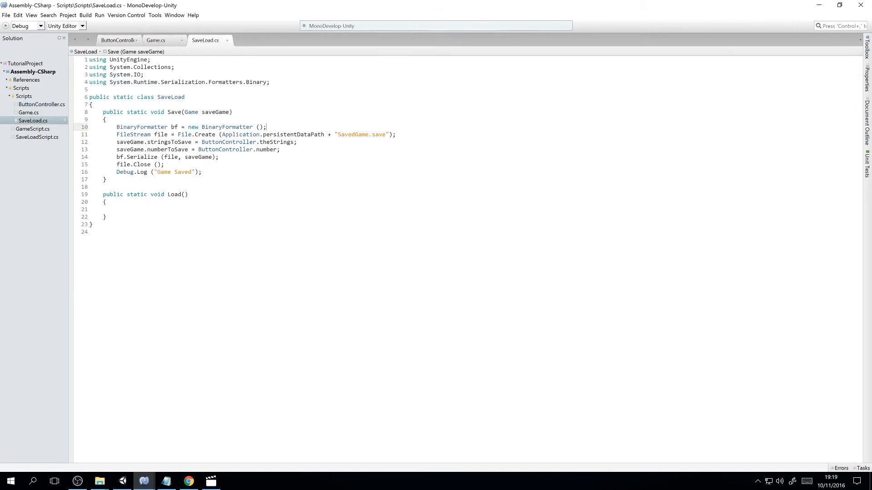
Step: Browse to %appdata% in File Explorer, confirm SavedGame.save exists, then return to SaveLoad.cs
left_click_drag(134, 135, 296, 135)
type("/")
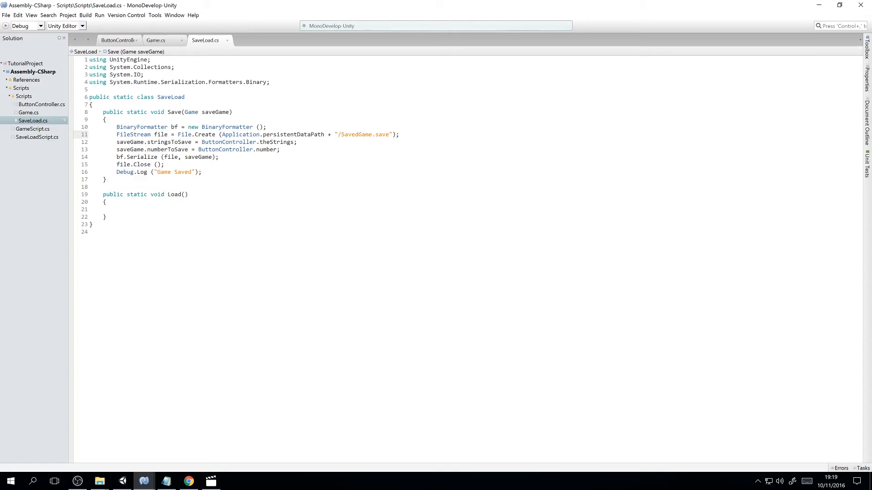
left_click(100, 482)
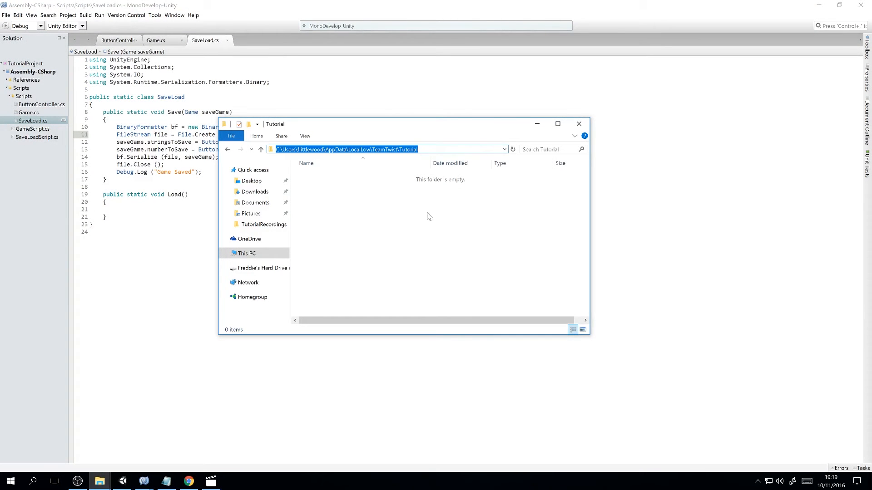
type("%appdata")
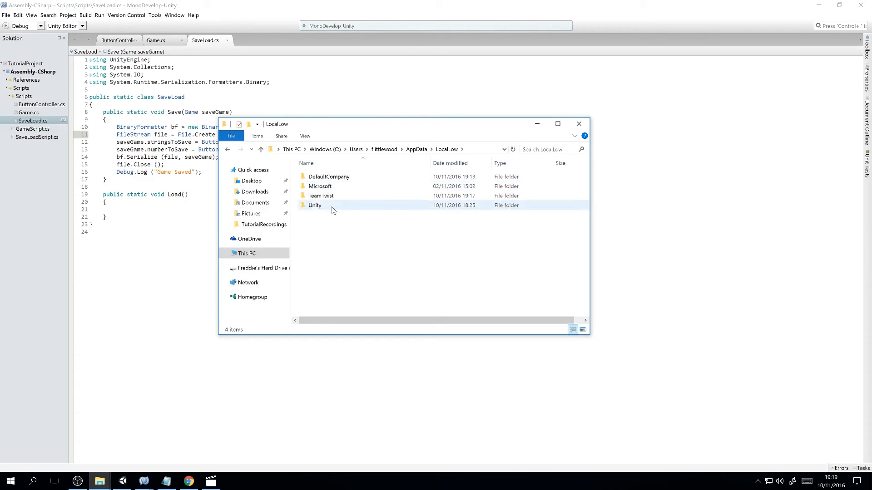
mouse_move(343, 196)
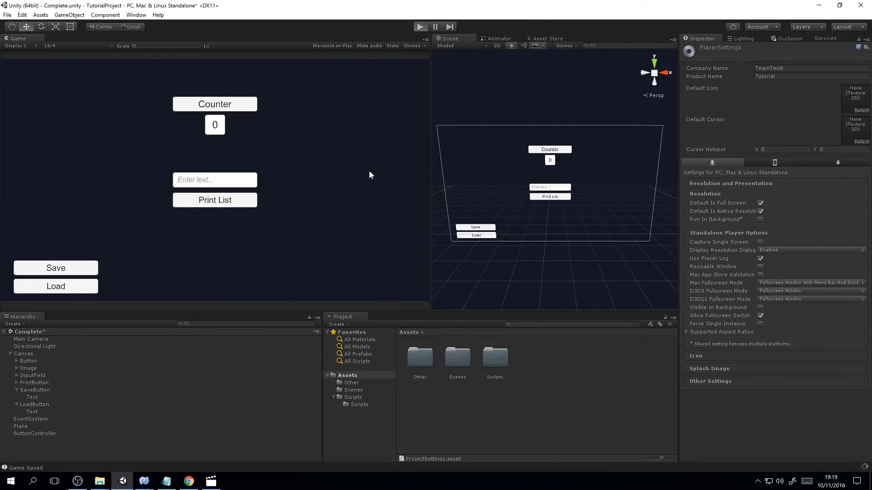
mouse_move(184, 387)
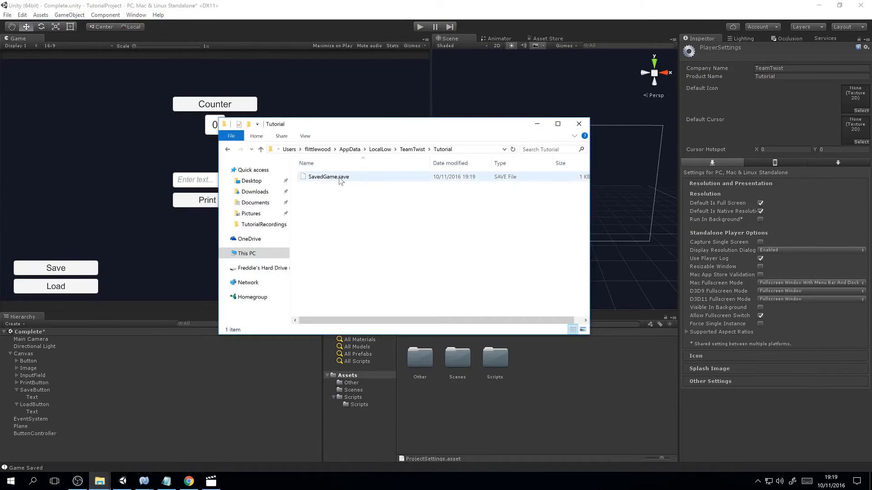
left_click(578, 123)
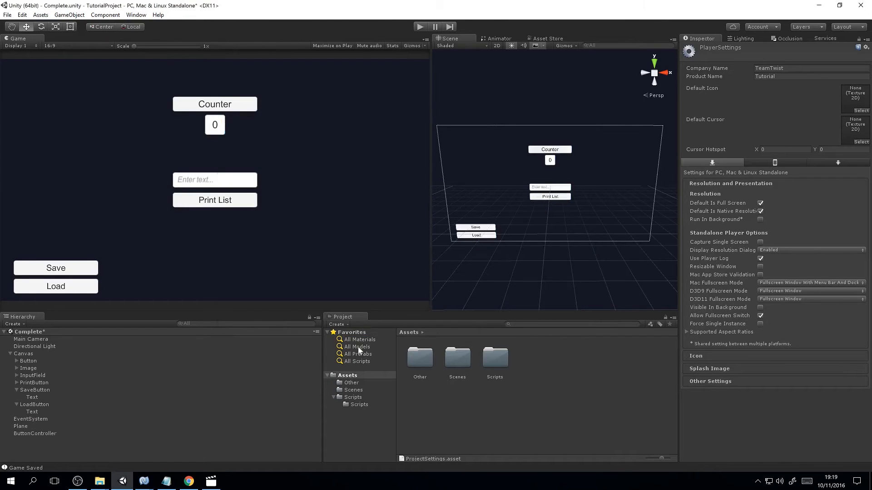
left_click(142, 481)
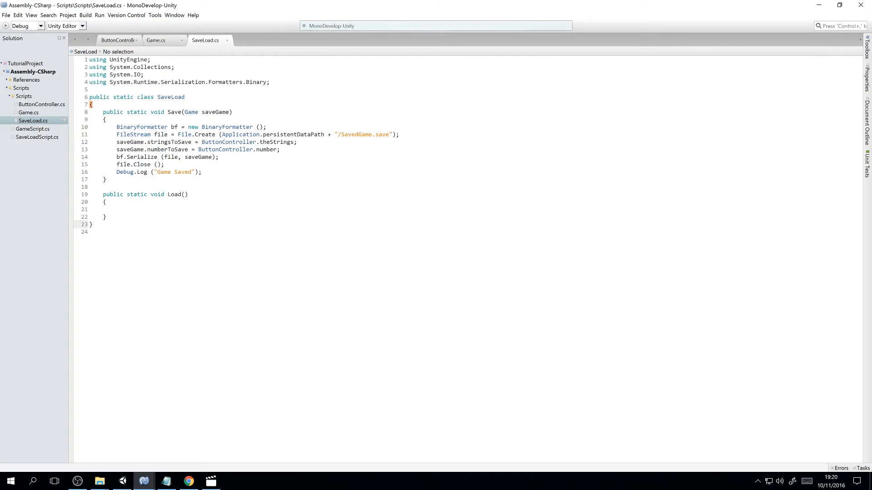
Step: Give Load a string gameToLoad parameter and open the file with File.Exists and File.Open in FileMode.Open
type("string")
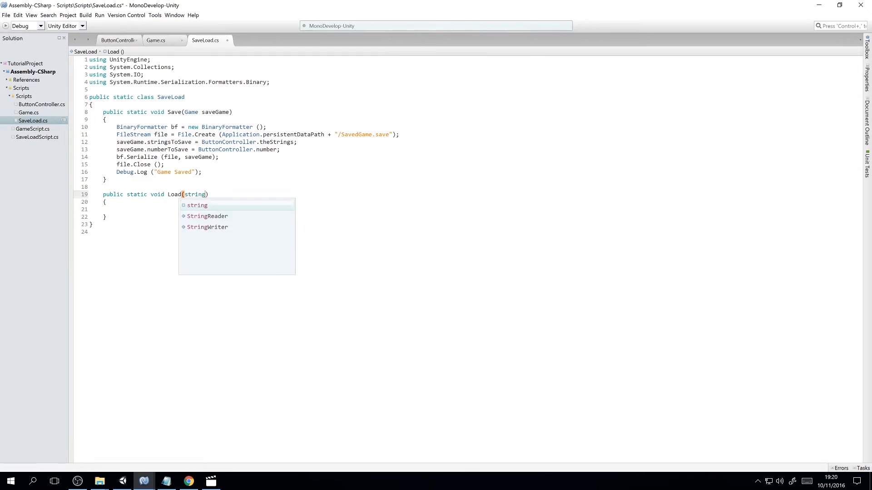
type("gameT")
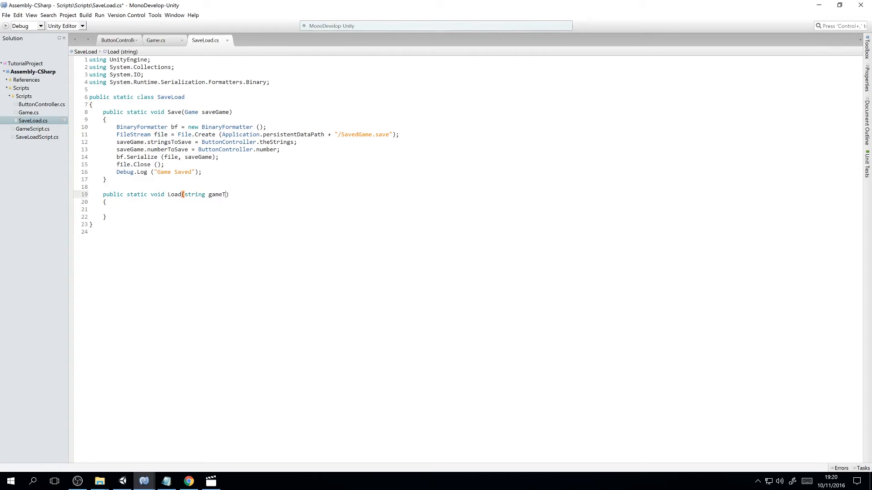
type("oLoad")
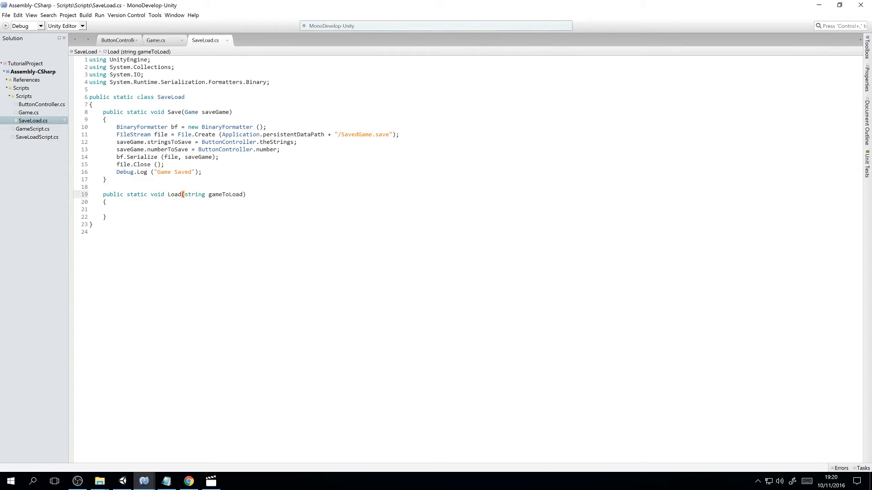
left_click(117, 209)
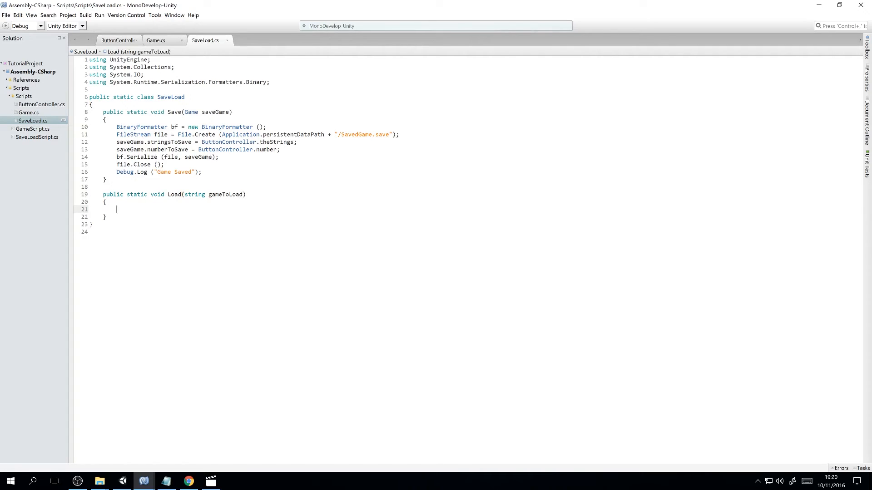
type("if (")
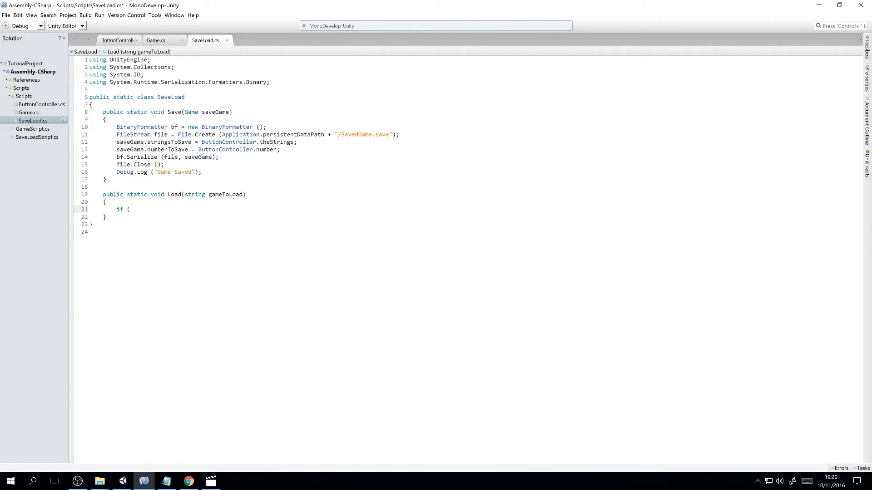
type("File.Exists (gameToLoad")
type("FileStream file = File.O")
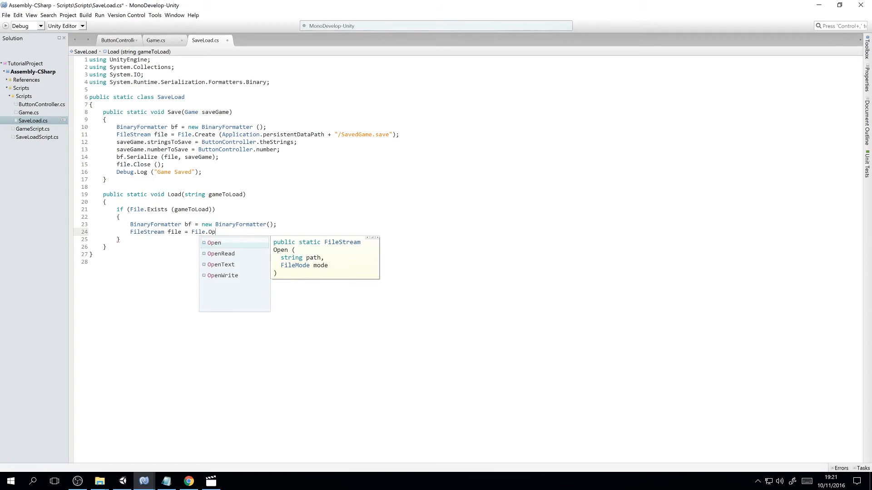
type("pen(gameToLoad, FileMode.Open);")
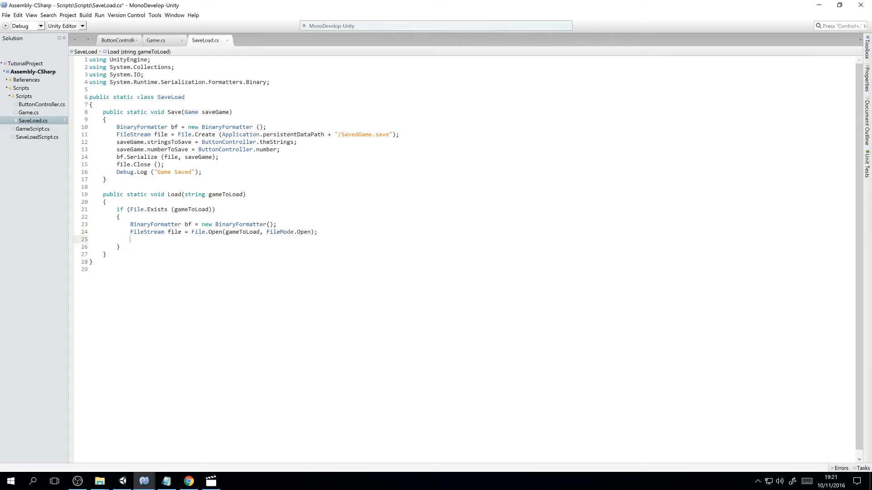
Step: Deserialize the file into Game loadedGame via the BinaryFormatter and close the file
type("Game")
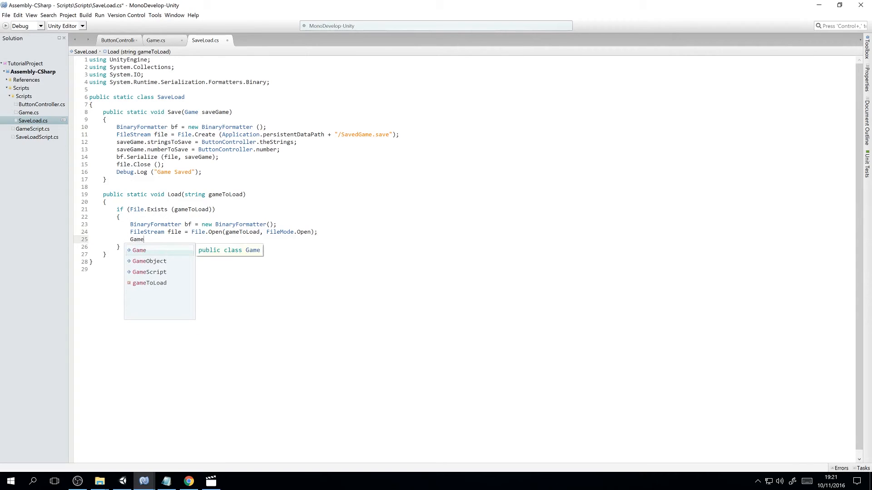
type("loadedGame = (Game)b")
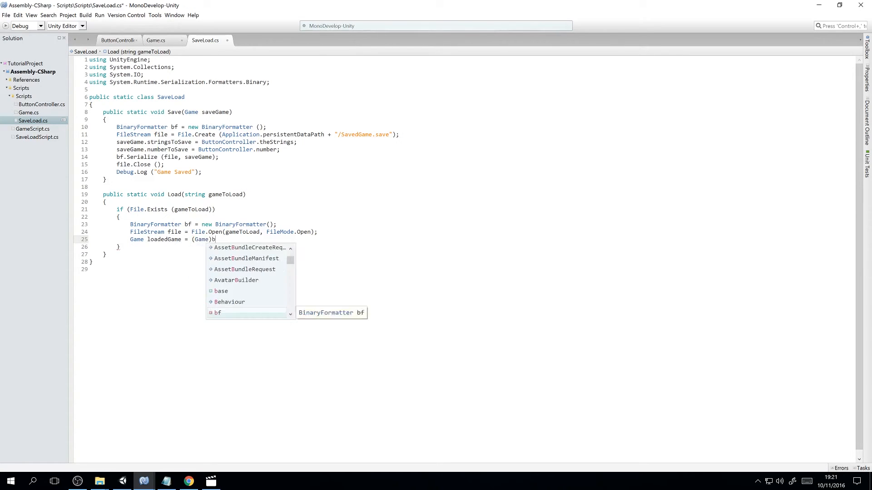
type(".Deserialize(file);")
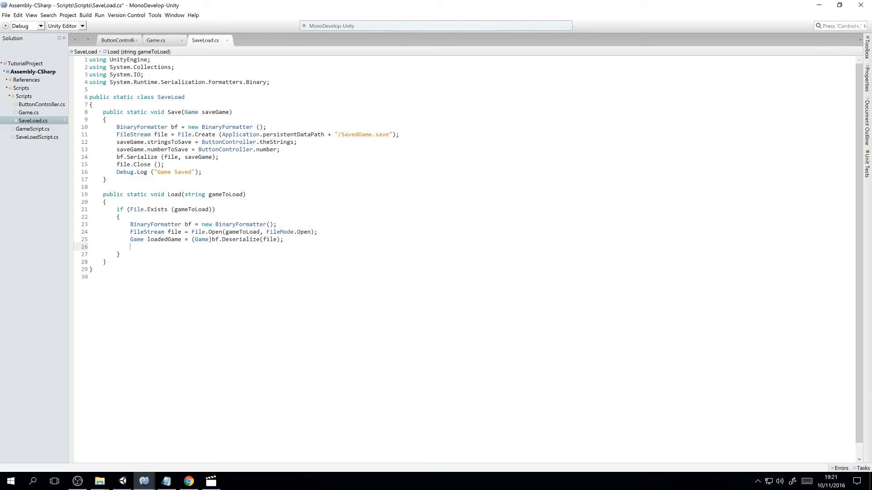
type("file")
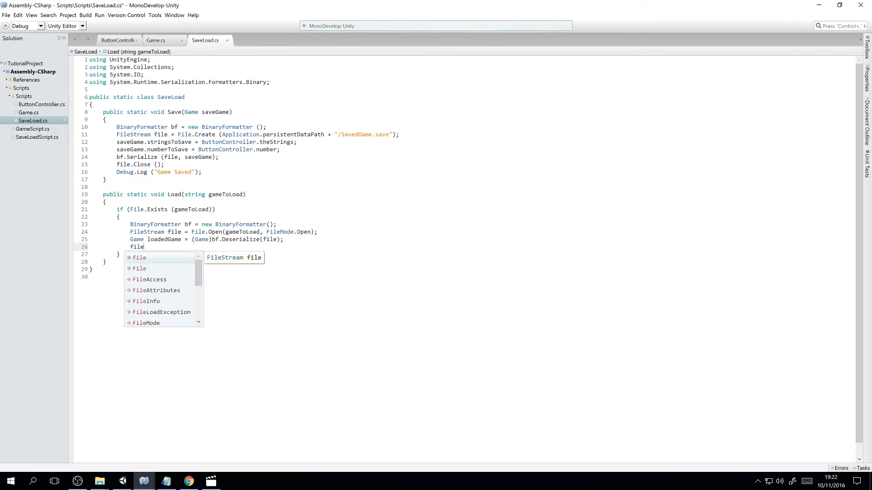
type(".Close();")
type("ButtonController")
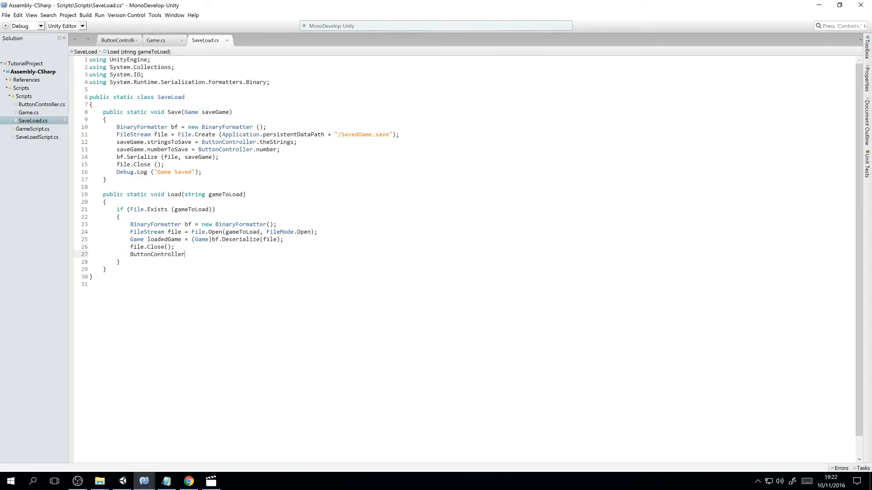
Step: Restore ButtonController.theStrings from stringsToSave and ButtonController.number from numberToSave
type(".thes")
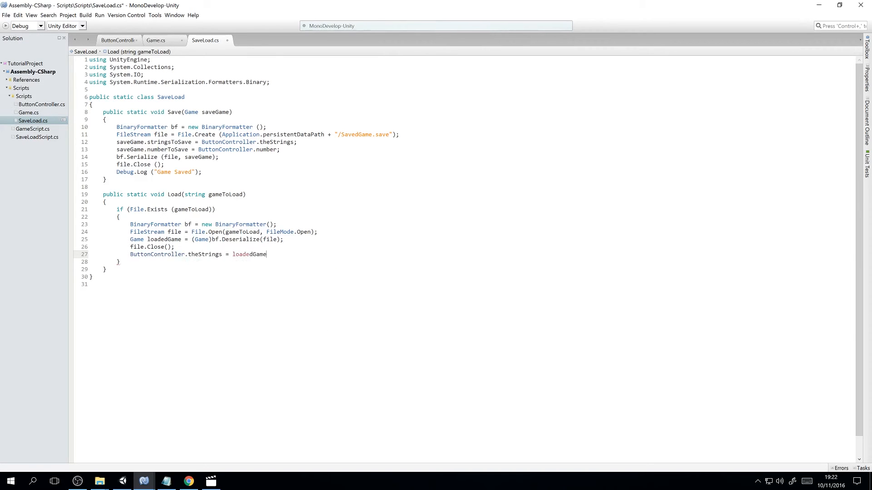
type(".stringsToSave")
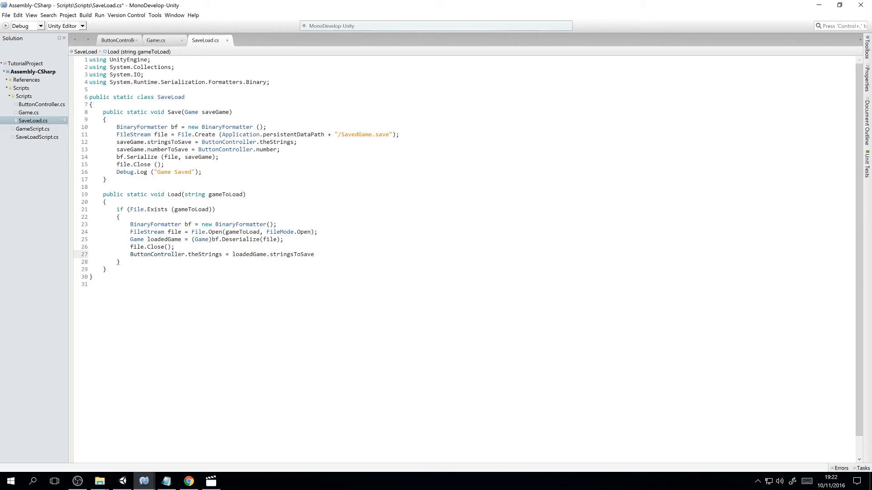
type("B")
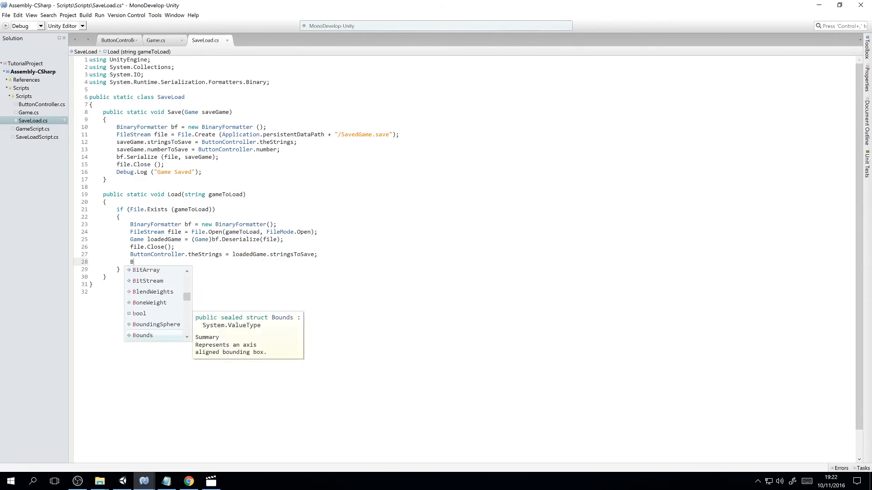
type("uttonController.number = loadedGame.")
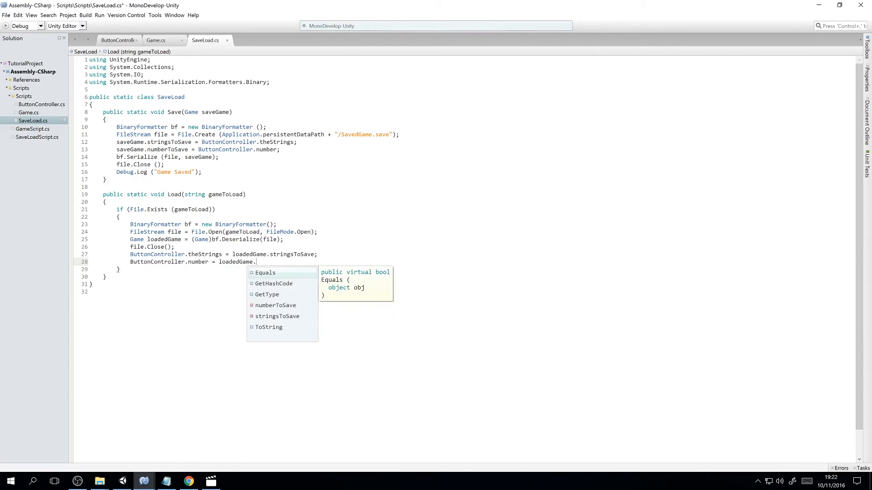
type("numberToSave;")
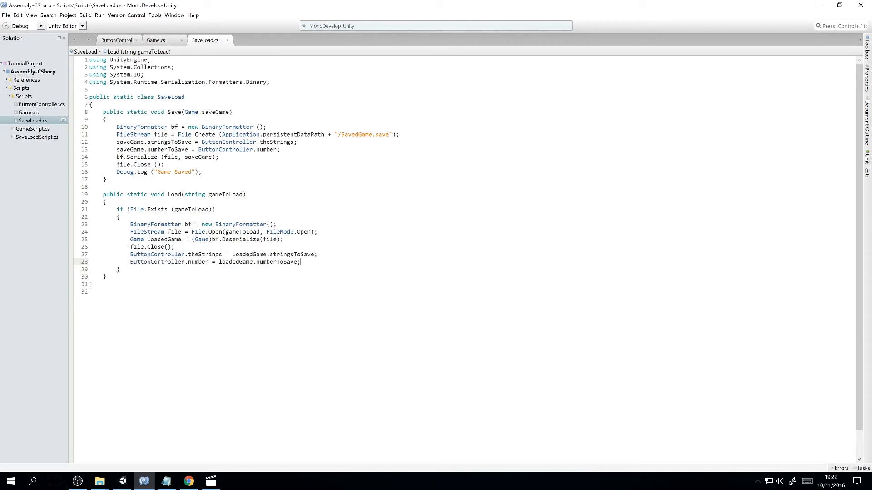
Step: Verify the Game field names, then log "Game Loaded" at the end of Load
left_click(156, 40)
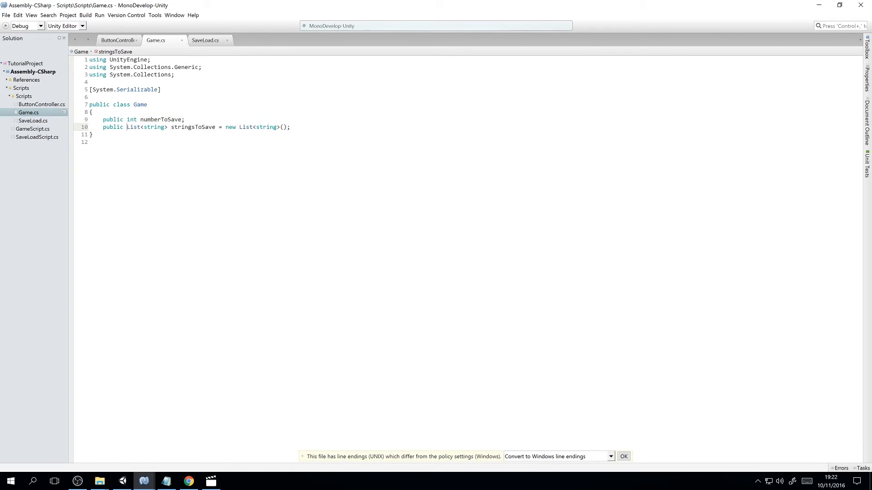
left_click(162, 119)
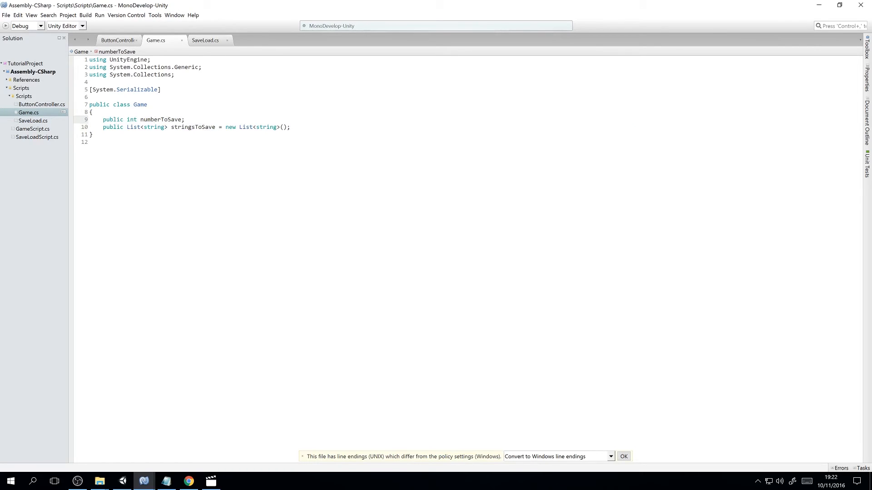
left_click(289, 127)
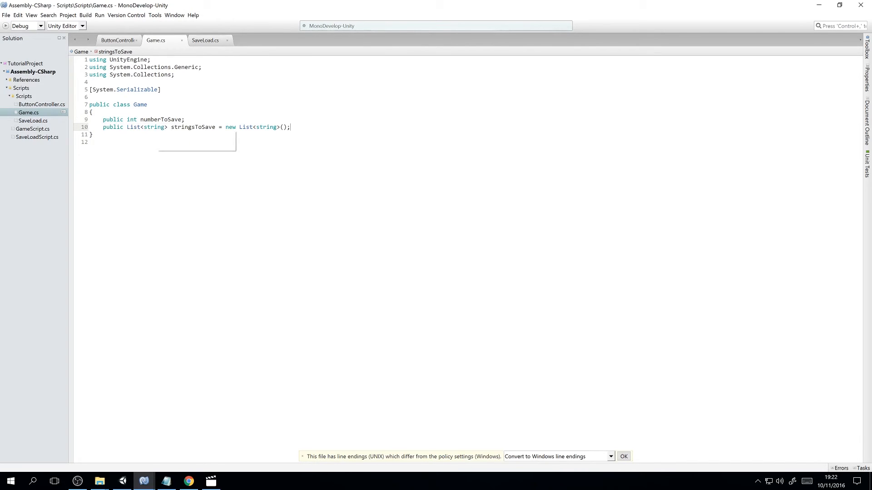
mouse_move(205, 40)
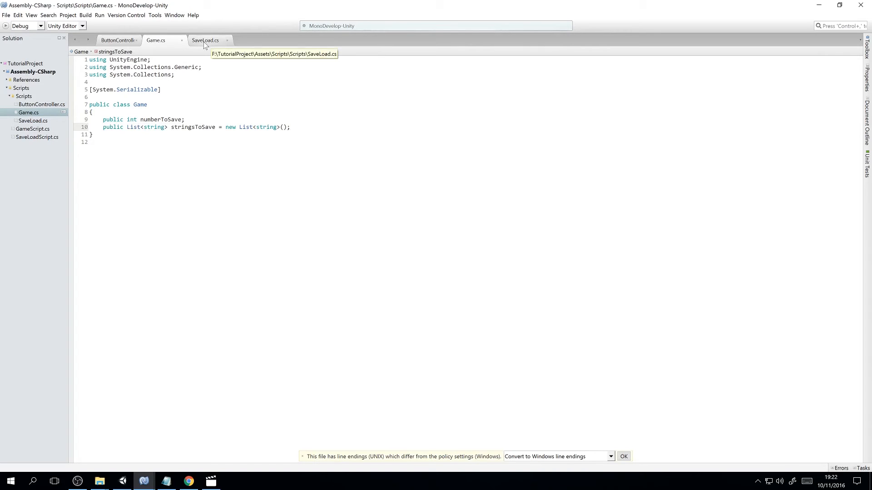
left_click(206, 40)
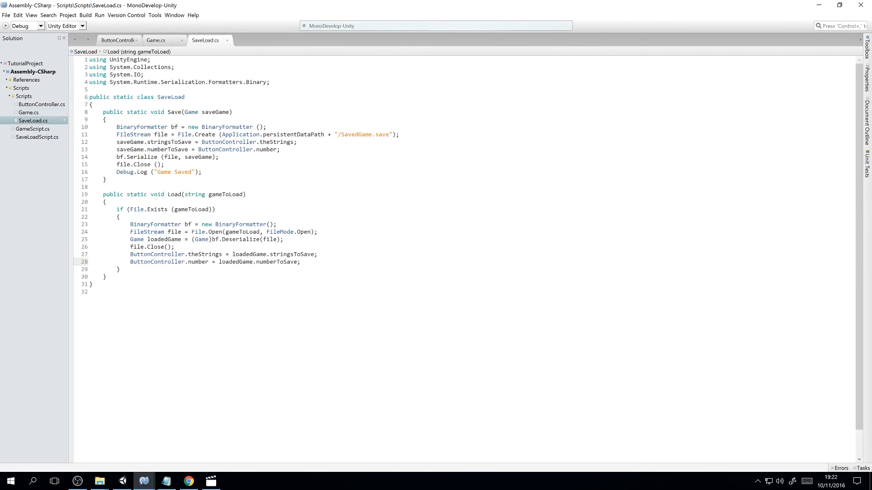
type("Debug.L")
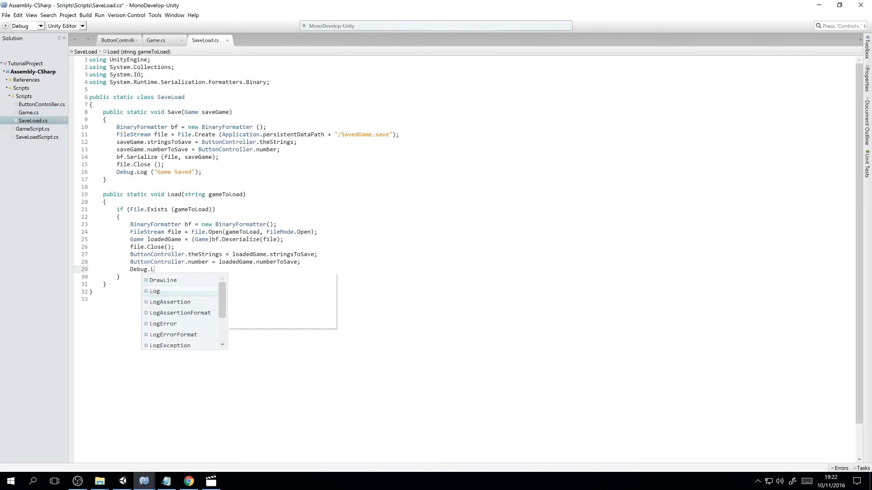
type("og(\"")
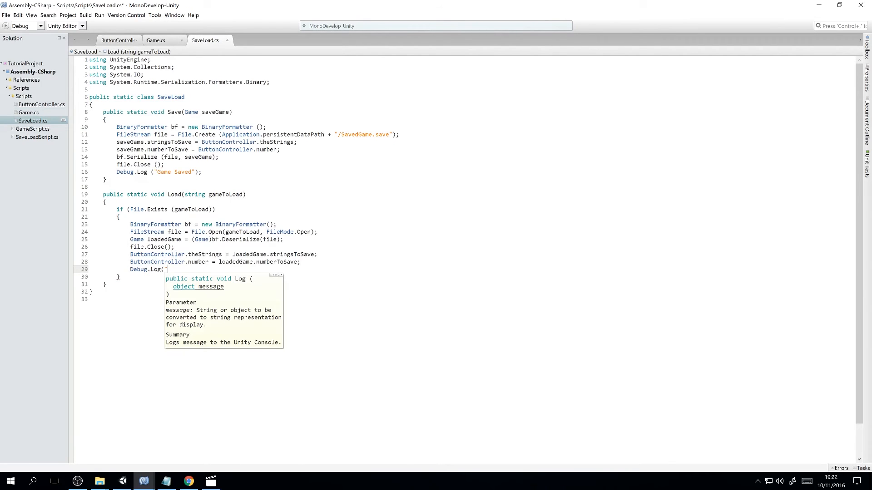
type("Game Loaded")
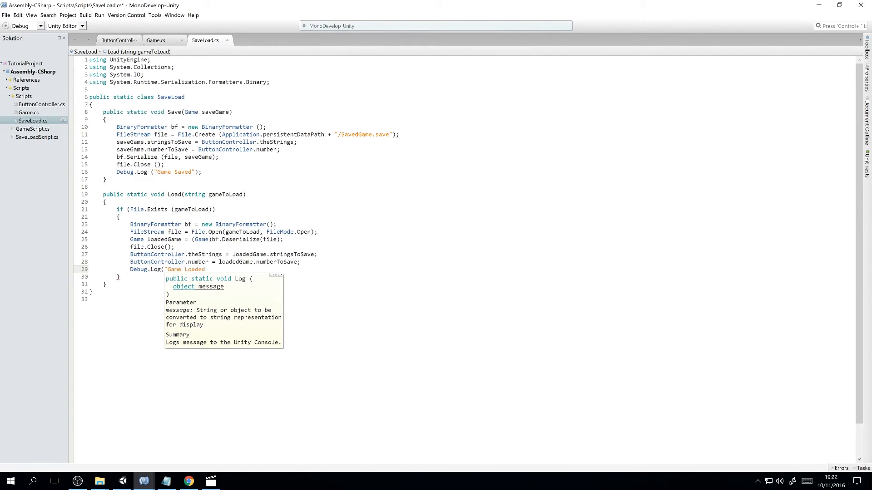
left_click(117, 40)
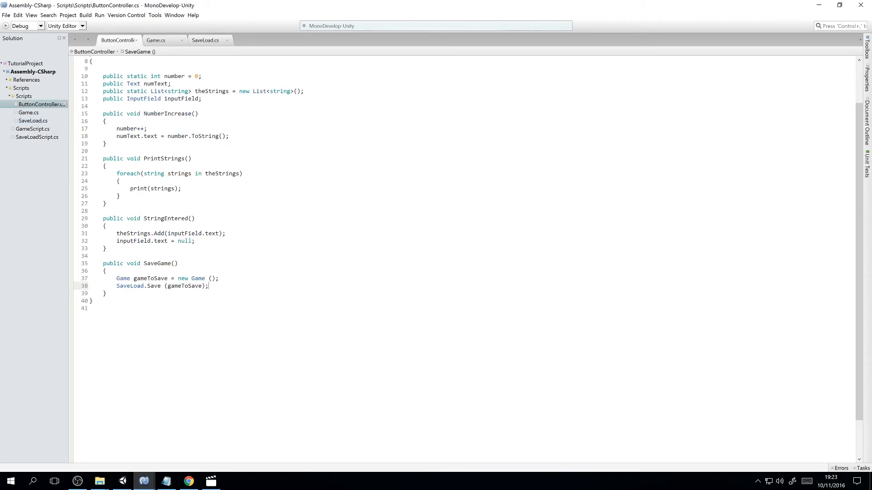
Step: Add public void LoadGame() building the gameToLoad path from the persistentDataPath string copied from SaveLoad.cs
type("public void Loa")
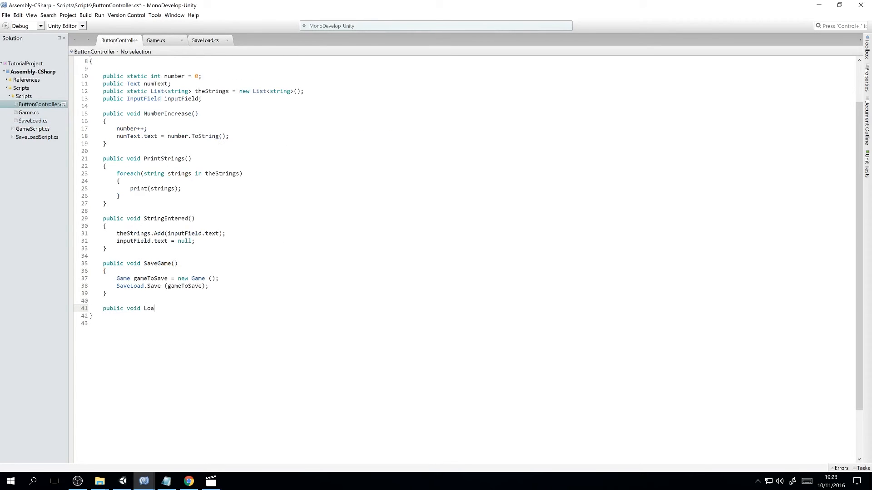
type("dGame()")
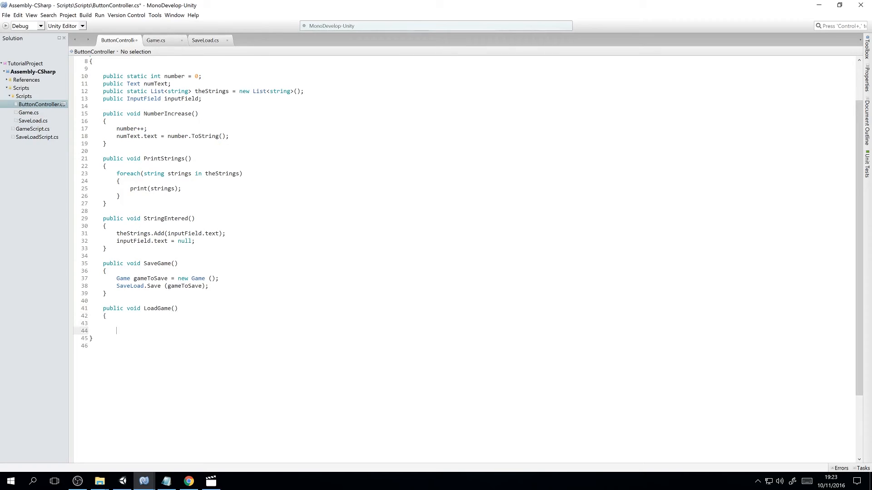
type("string gameToLoad =")
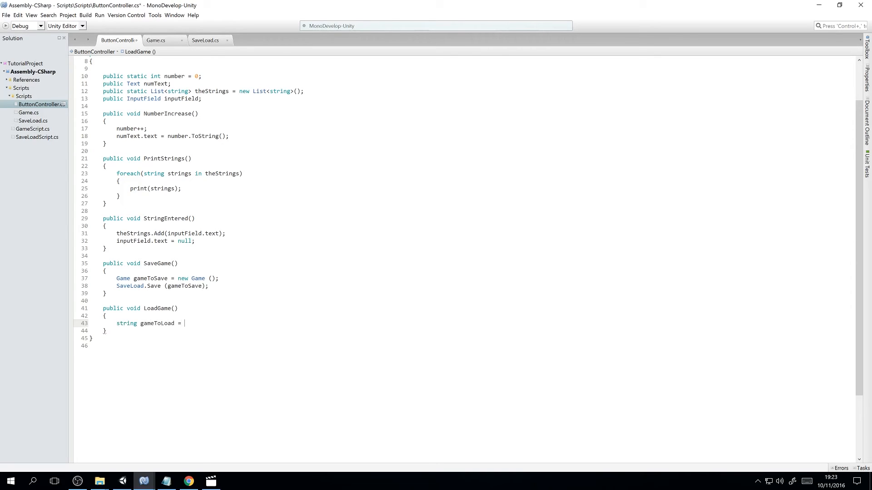
left_click(206, 40)
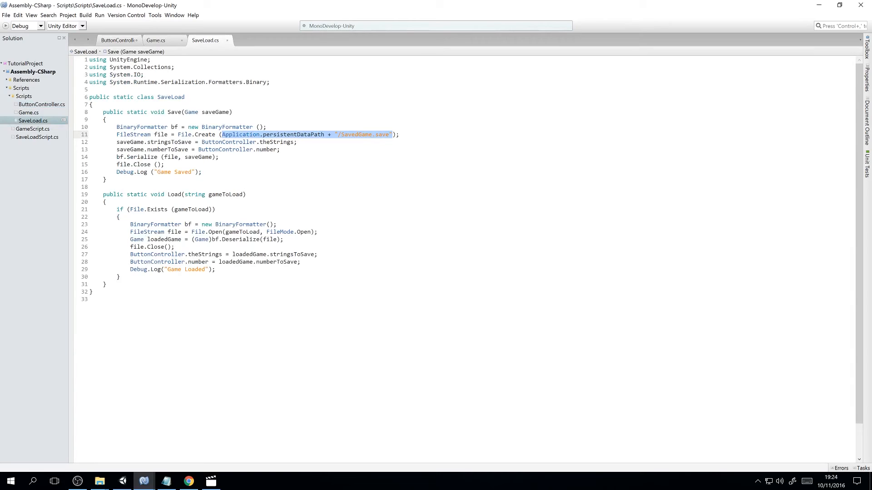
left_click(117, 40)
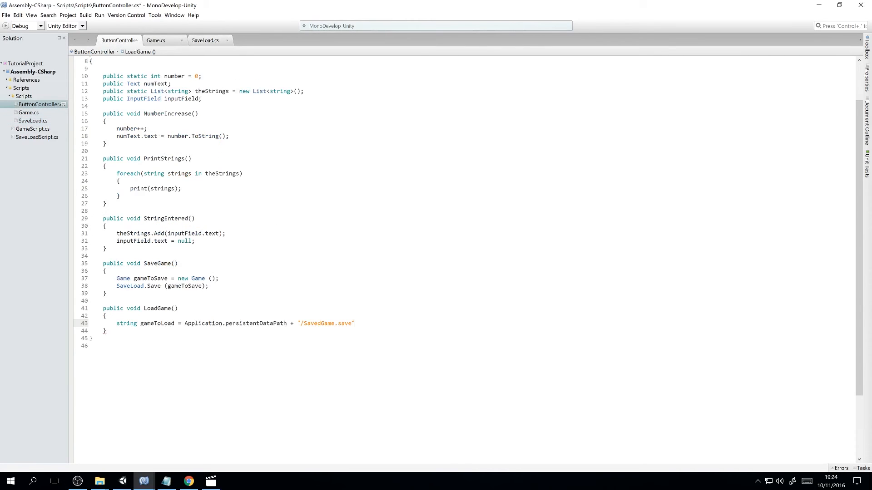
type(";")
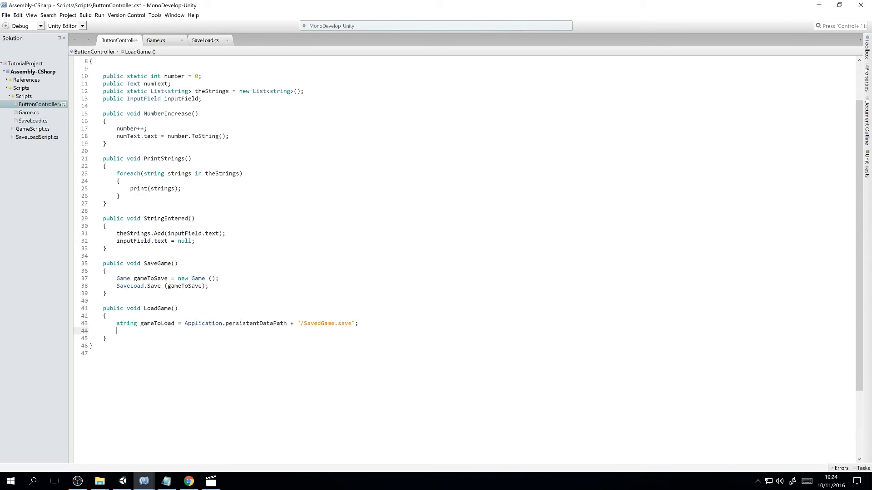
Step: Call SaveLoad.Load(gameToLoad) and refresh numText.text with number.ToString()
type("SaveLoad.Load(gameToLoad);")
type("numText")
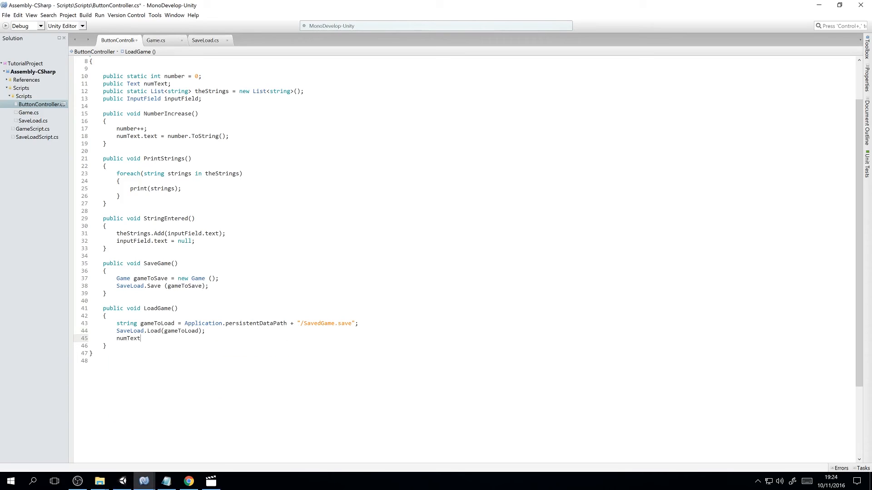
type(".text = number")
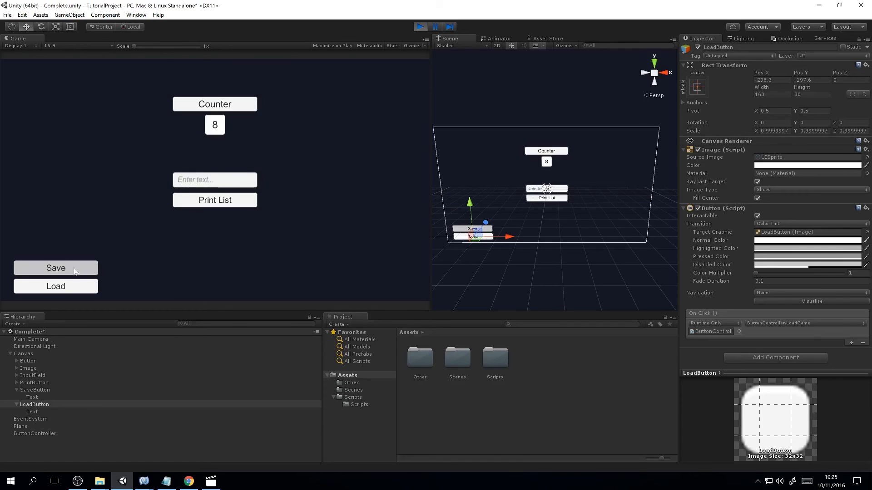
Step: Save the counter at 8 in Play mode, restart Play and Load to see 8 return, then go back to the code
left_click(56, 267)
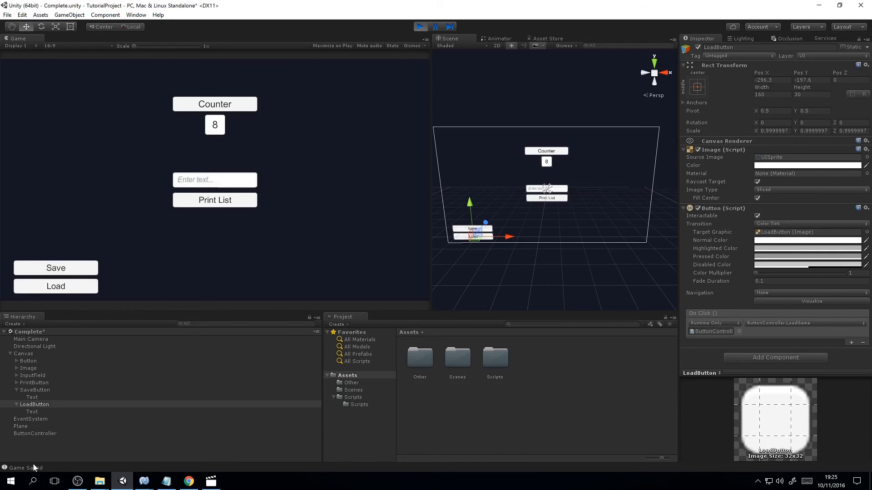
left_click(419, 26)
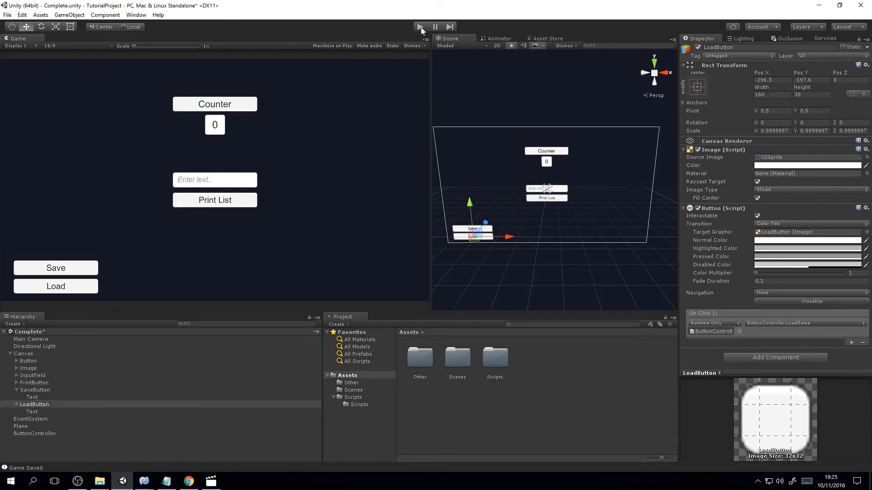
mouse_move(301, 117)
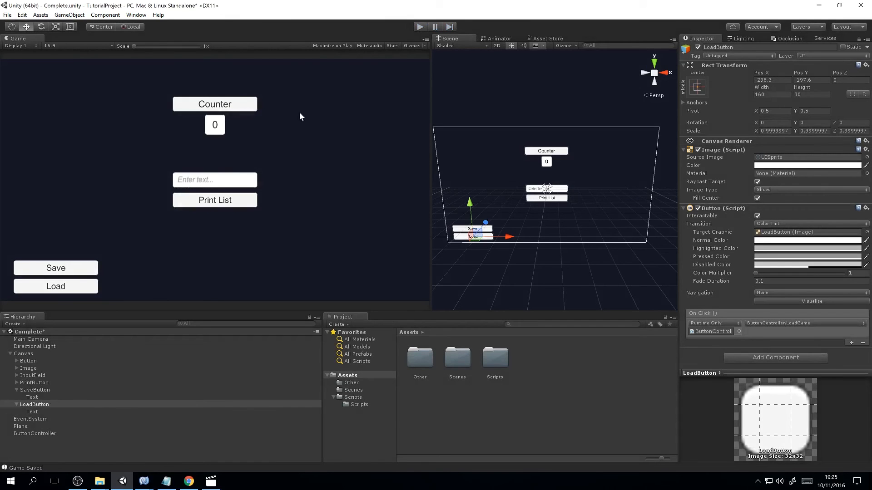
mouse_move(315, 97)
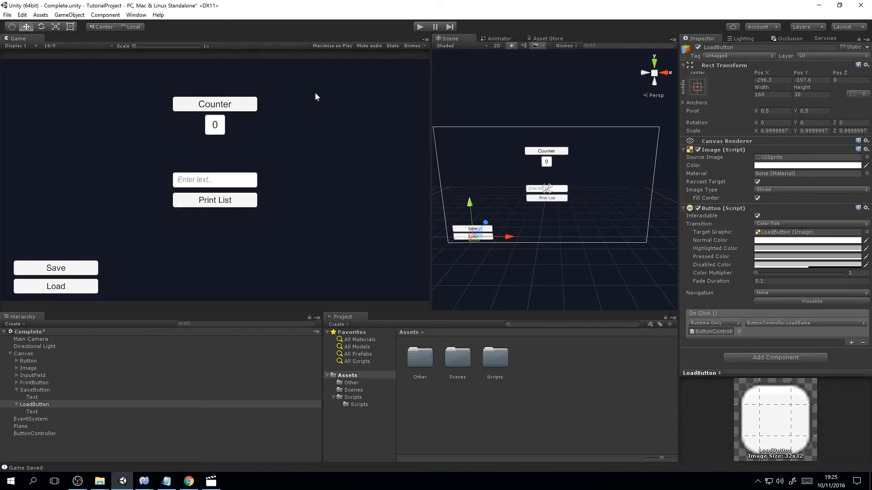
left_click(56, 286)
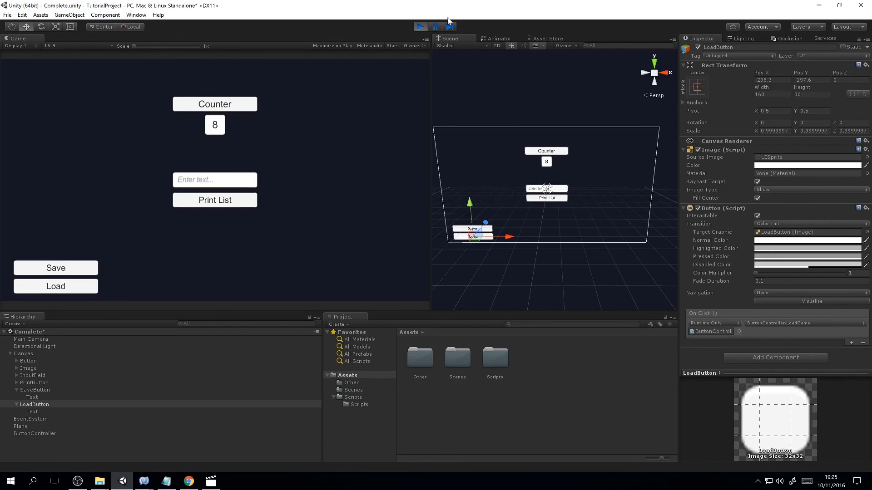
left_click(420, 27)
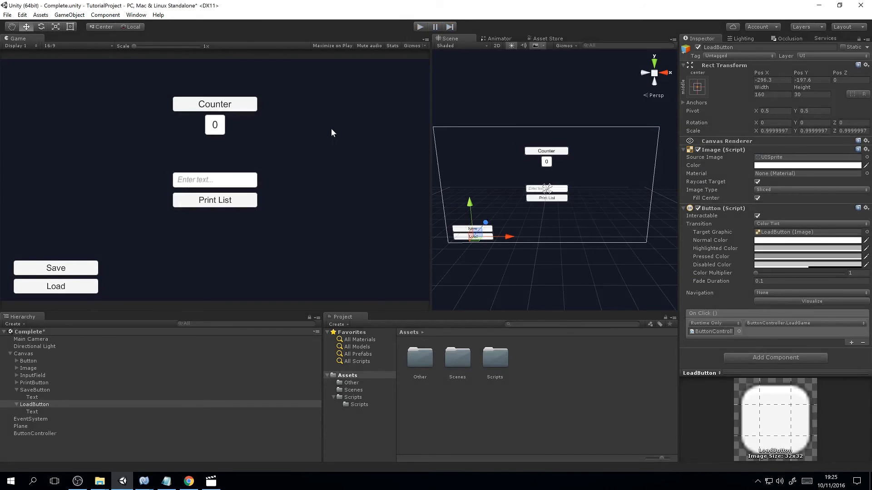
left_click(143, 481)
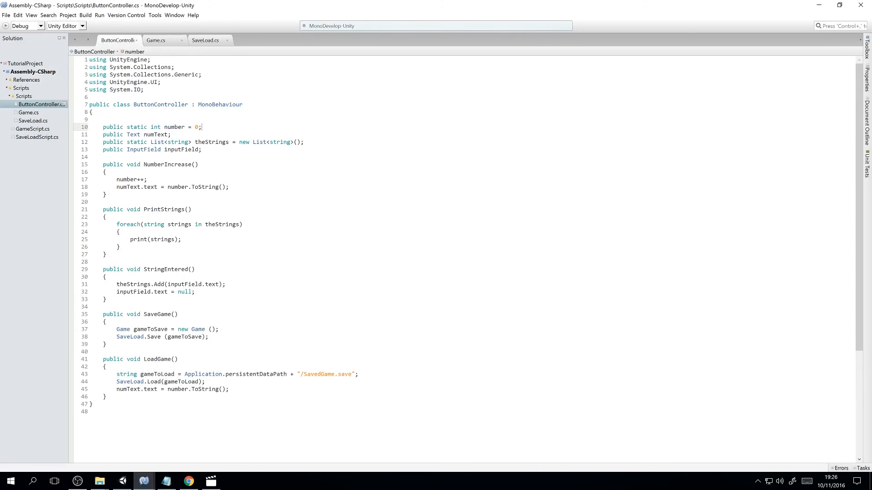
Step: Add public static float number2 = 0f and a Number2Increase method doing number2 += 1.6f
type("public static float number2 = 0f;")
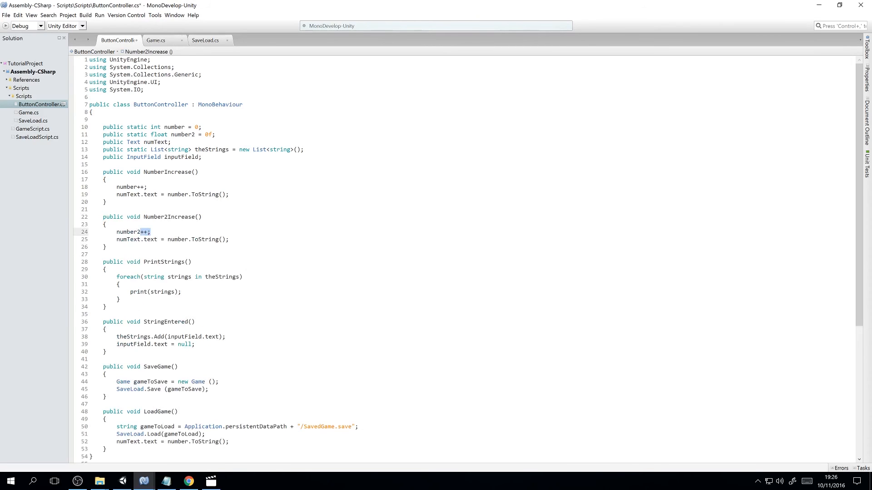
type("+= 1.6f")
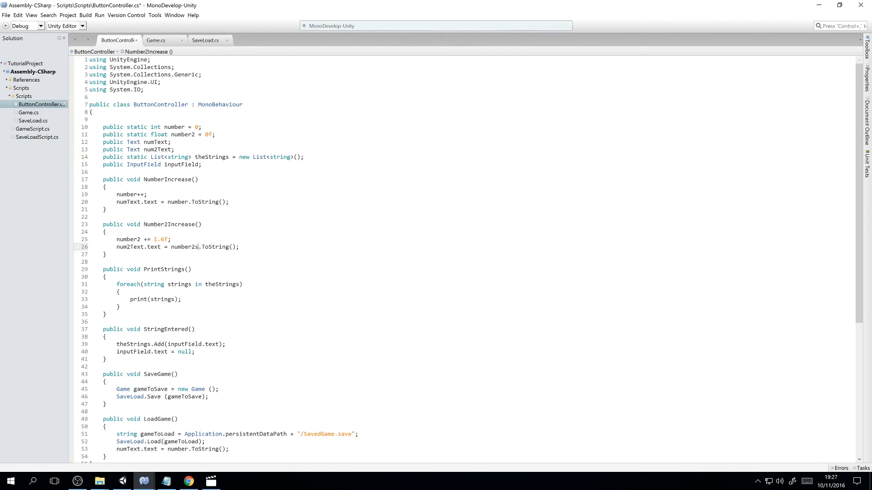
Step: Add public float number2ToSave to the Game class below numberToSave
left_click(155, 40)
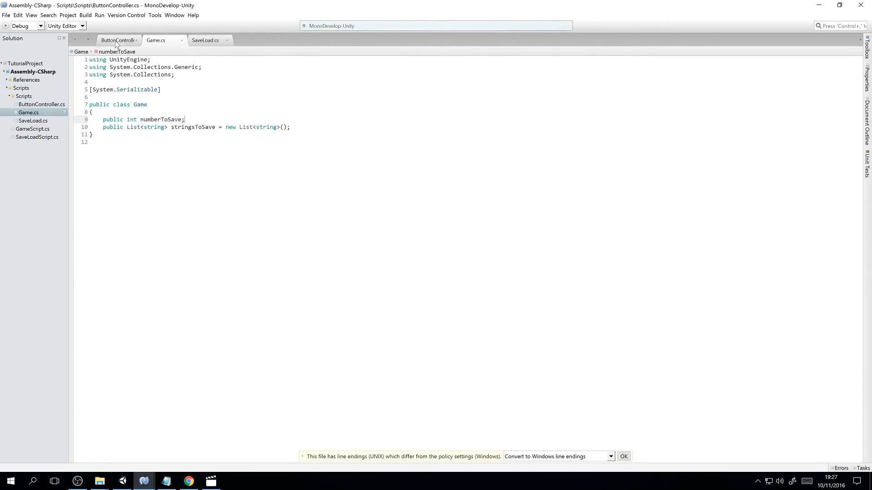
left_click(155, 40)
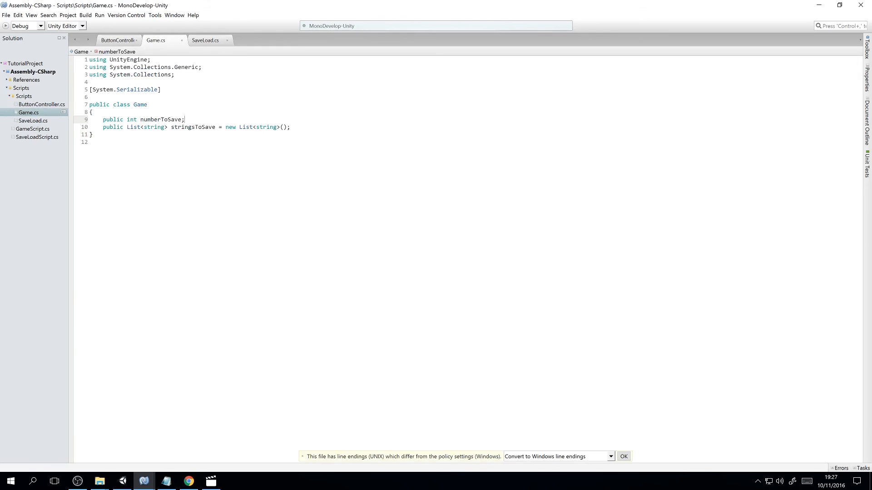
type("public float n")
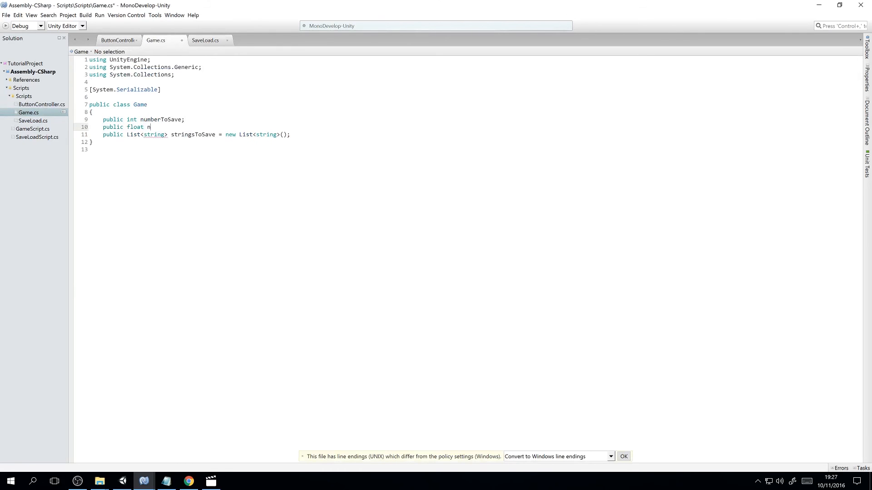
type("umber2ToS")
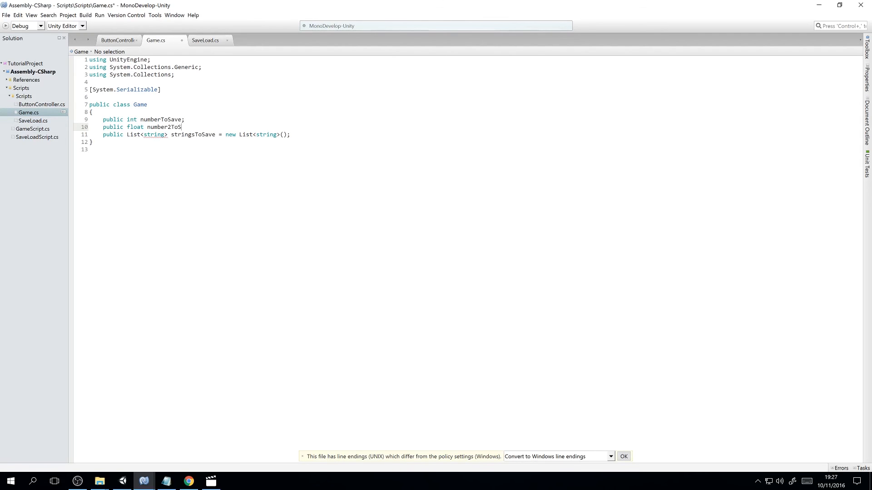
type("ave;")
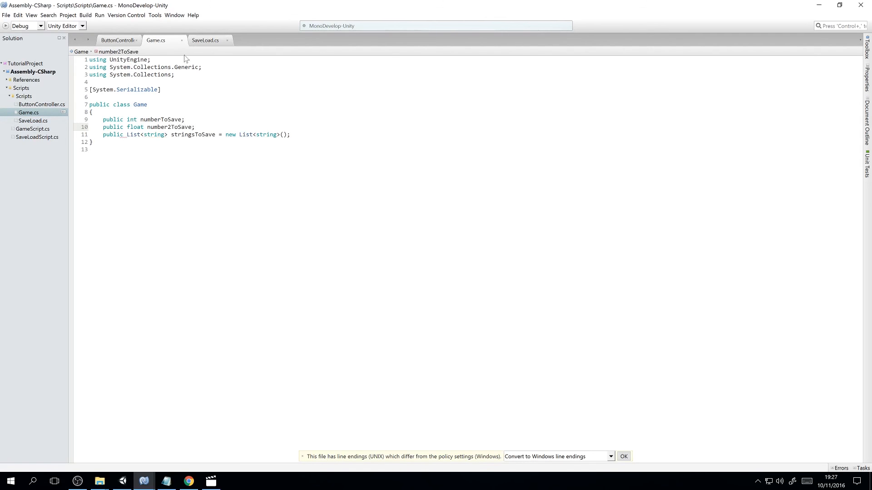
Step: In SaveLoad, store ButtonController.number2 in number2ToSave on Save and restore it on Load
left_click(204, 40)
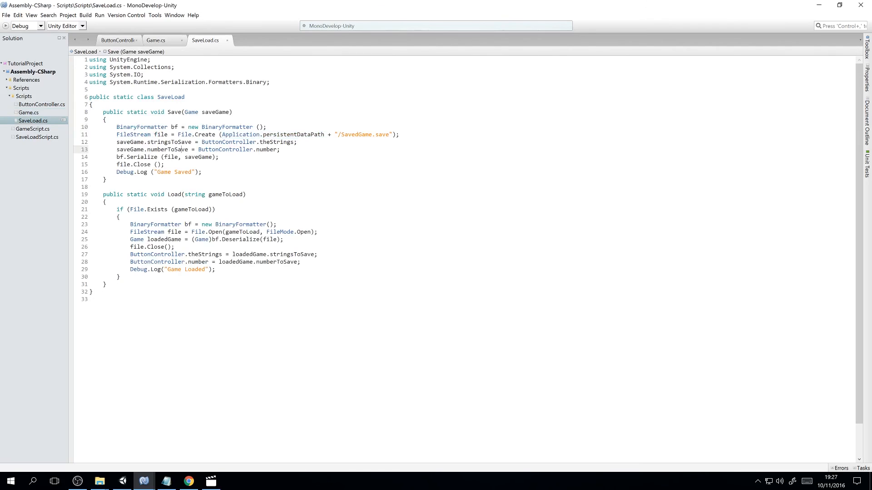
type("saveGame.number2ToSave =")
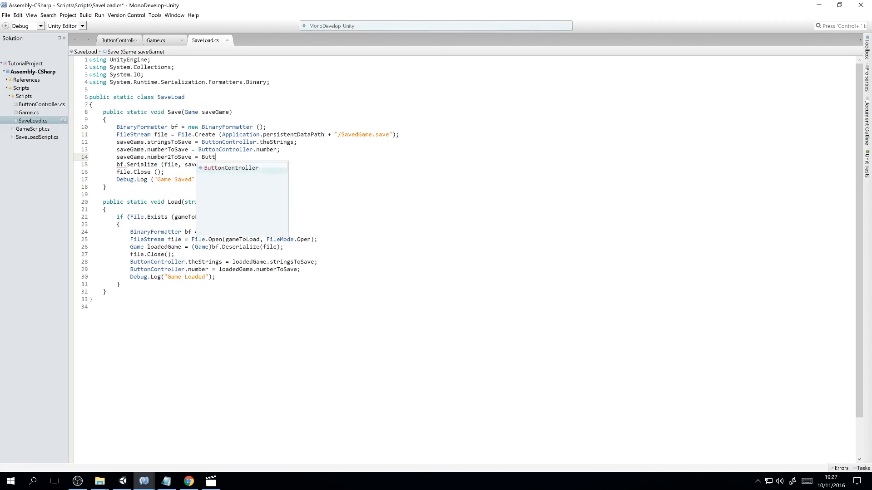
type("ButtonController.number2;")
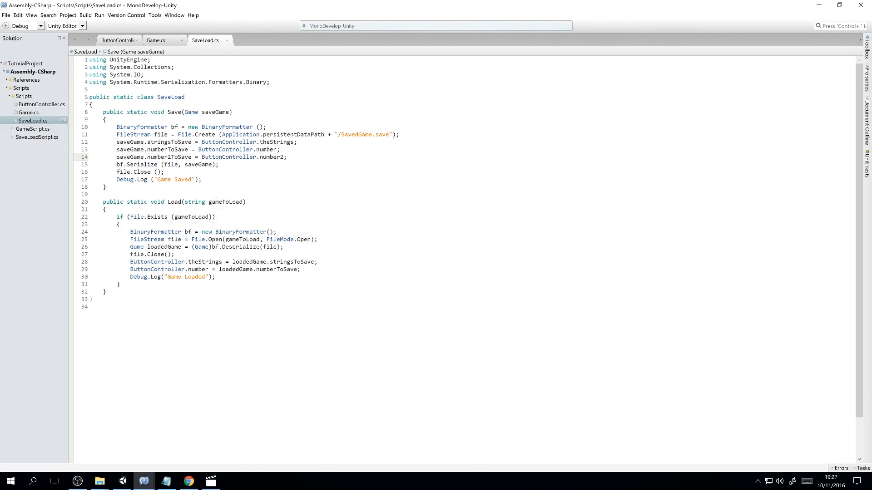
type("ButtonController.number2 = loadedGame.number2ToSave;")
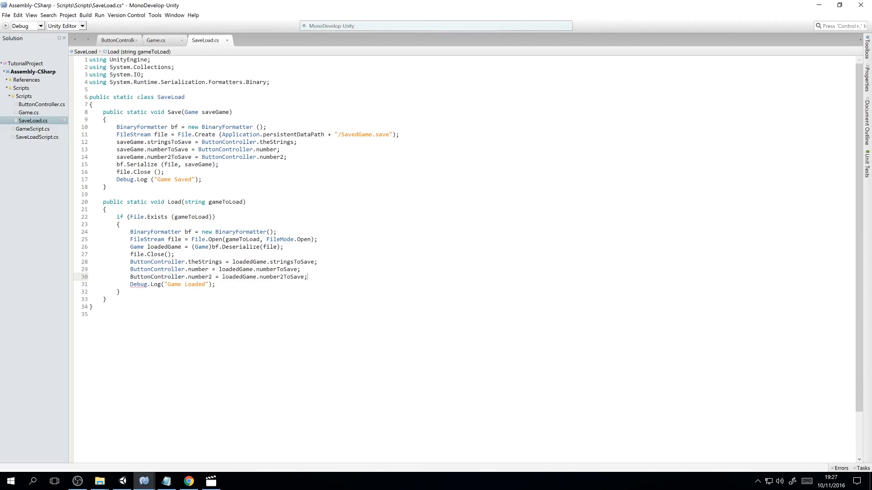
Step: Add num2Text.text = number2.ToString() in LoadGame and switch to Unity to play
left_click(117, 40)
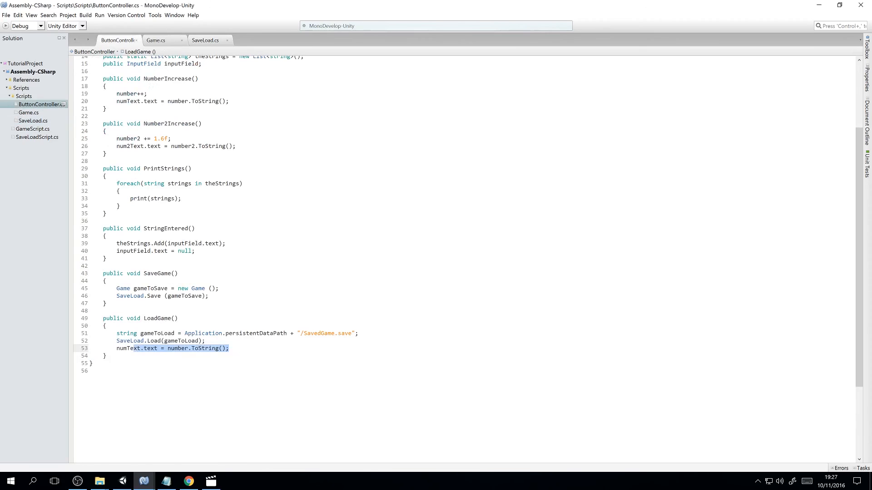
left_click(229, 349)
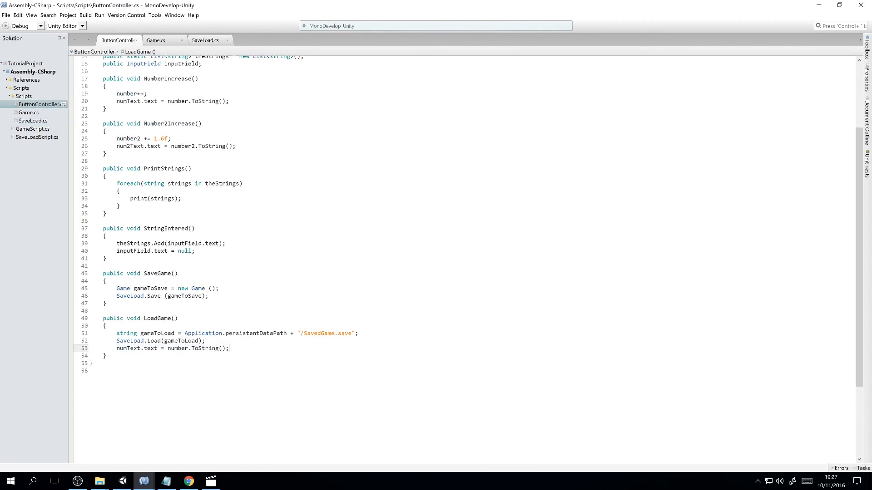
left_click(122, 481)
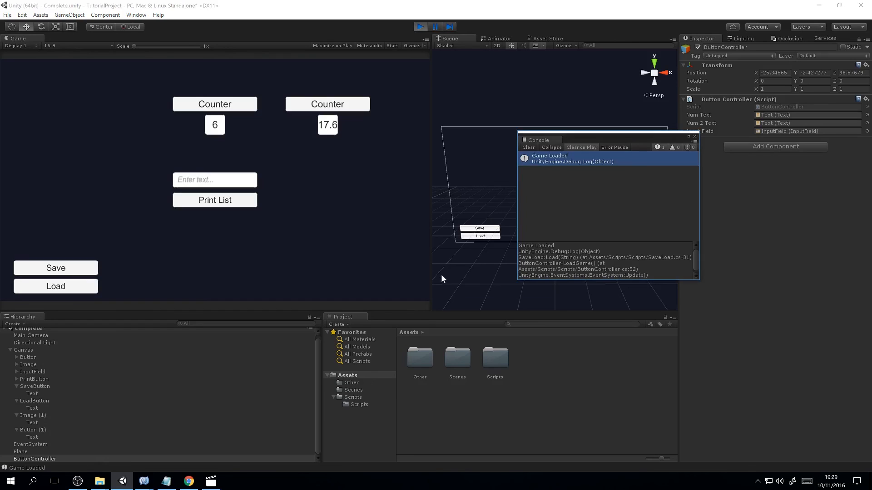
Step: Close the Console after the Game Loaded message and return to the code editor
left_click(695, 137)
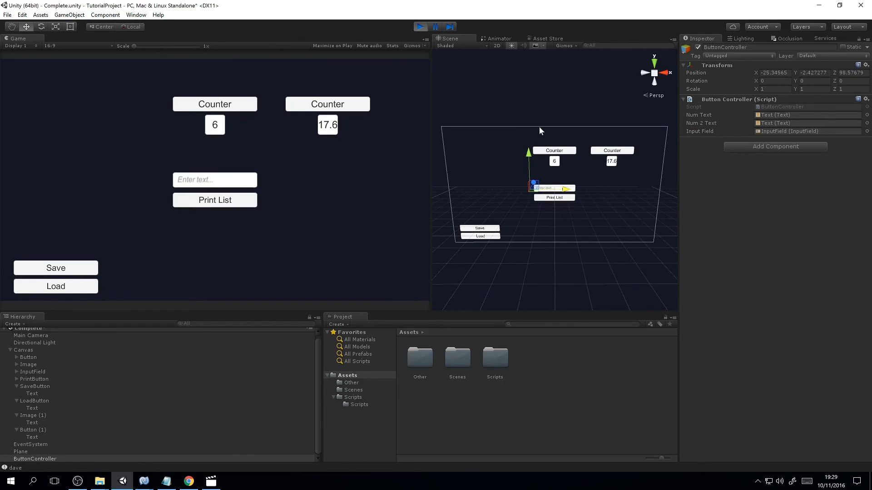
left_click(142, 481)
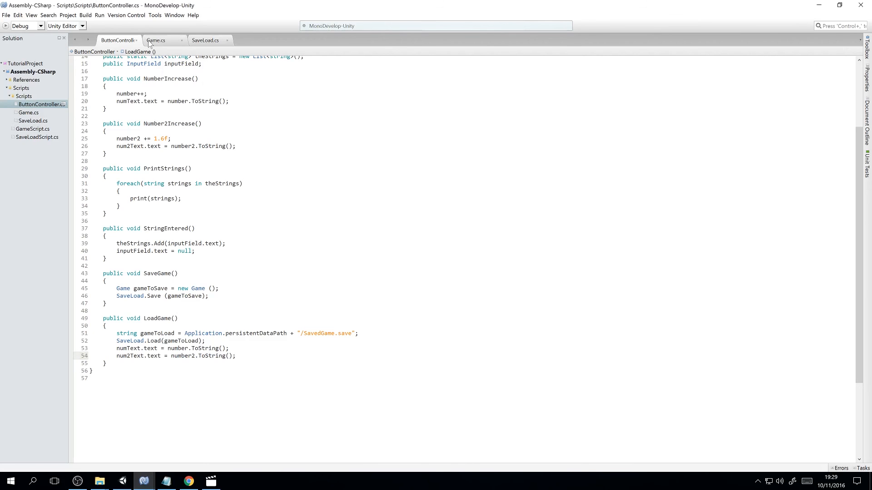
left_click(206, 40)
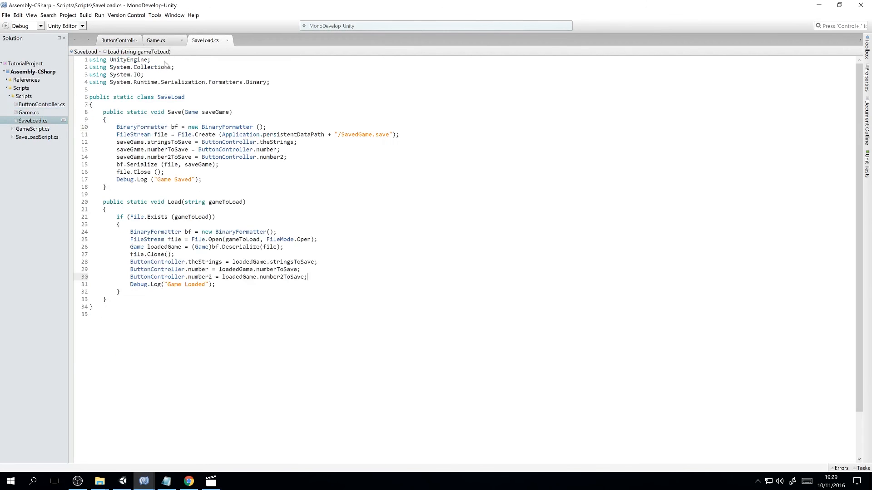
left_click(117, 40)
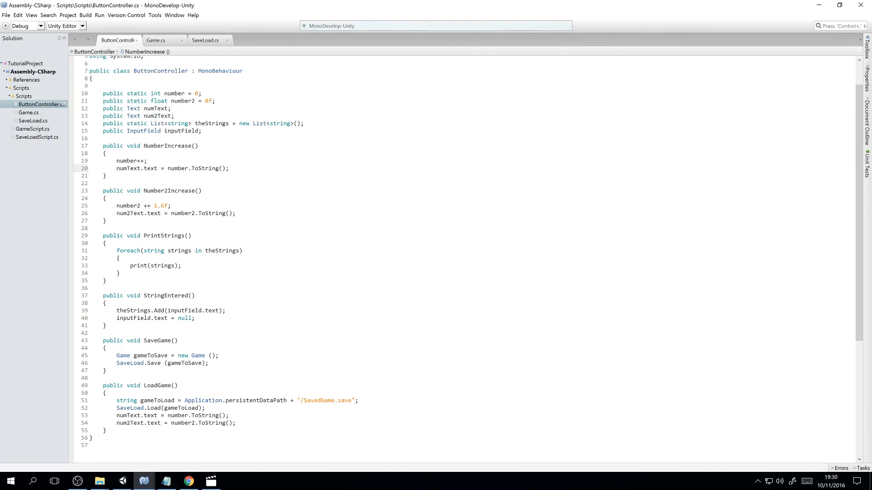